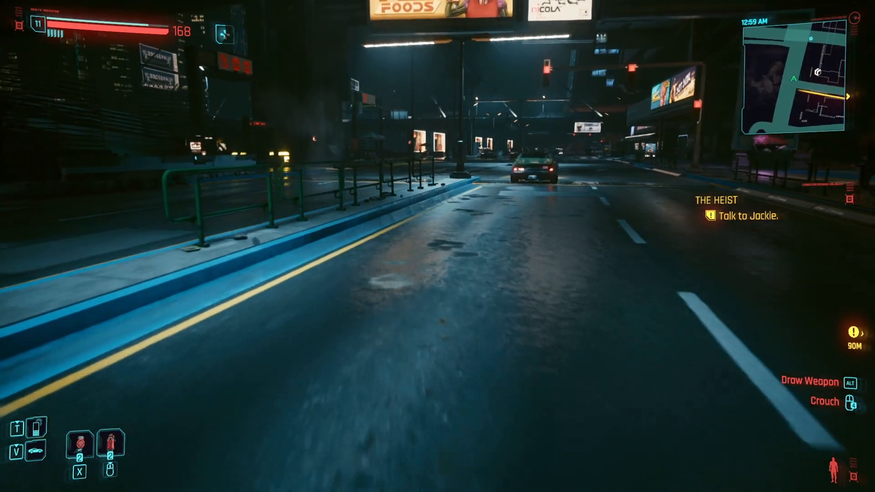
Walk along the street, get in the car and drive to the cyberpsycho sighting marker
key("w")
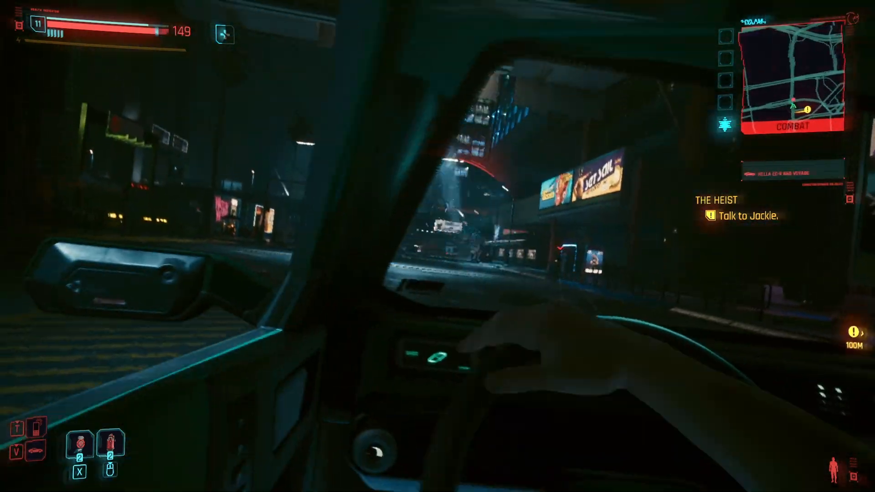
key("q")
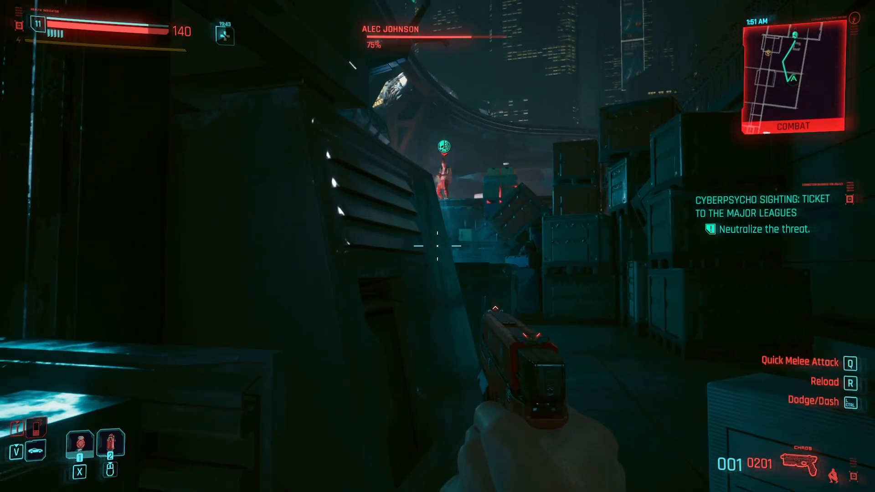
Reload, take position behind the crates and shoot Alec Johnson down to 67% health
key("r")
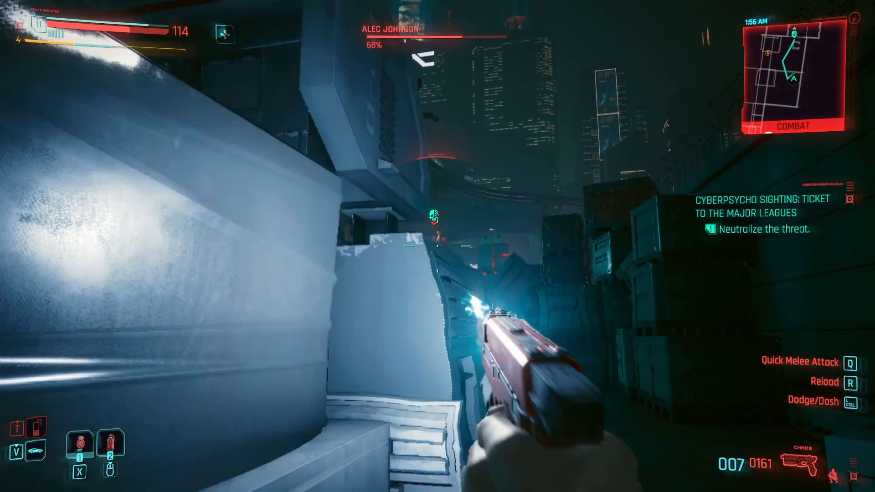
left_click(438, 246)
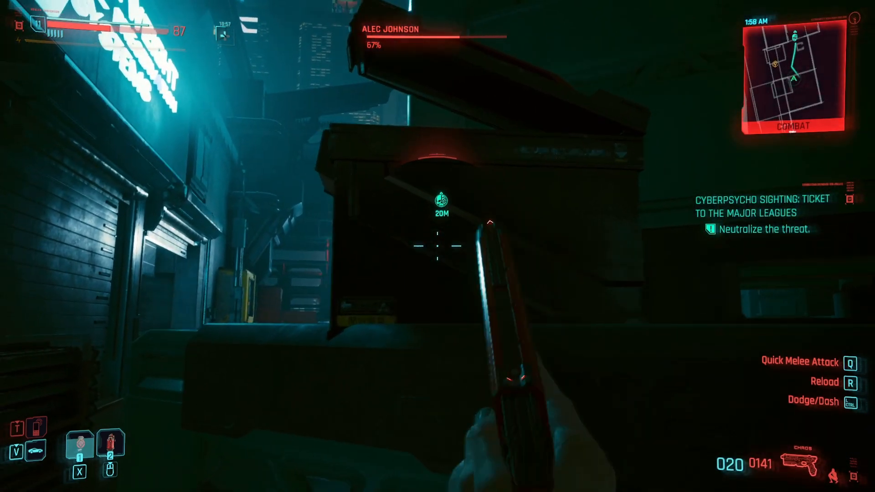
left_click(438, 246)
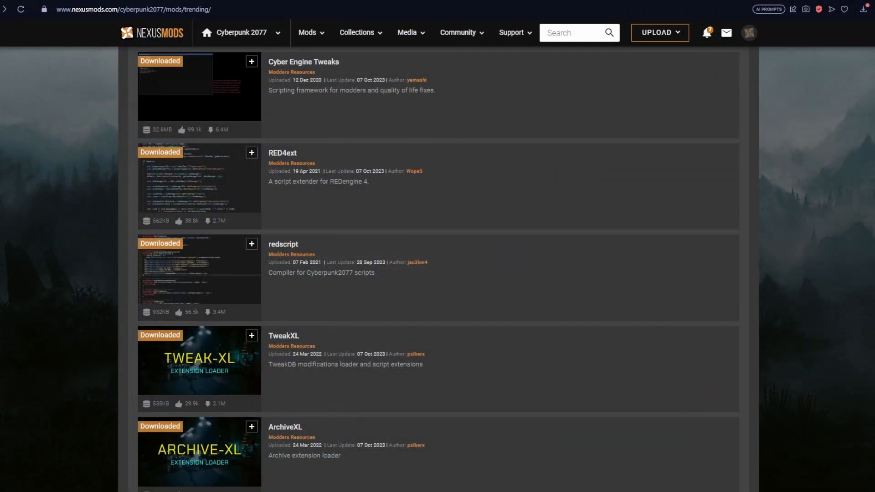
left_click(303, 62)
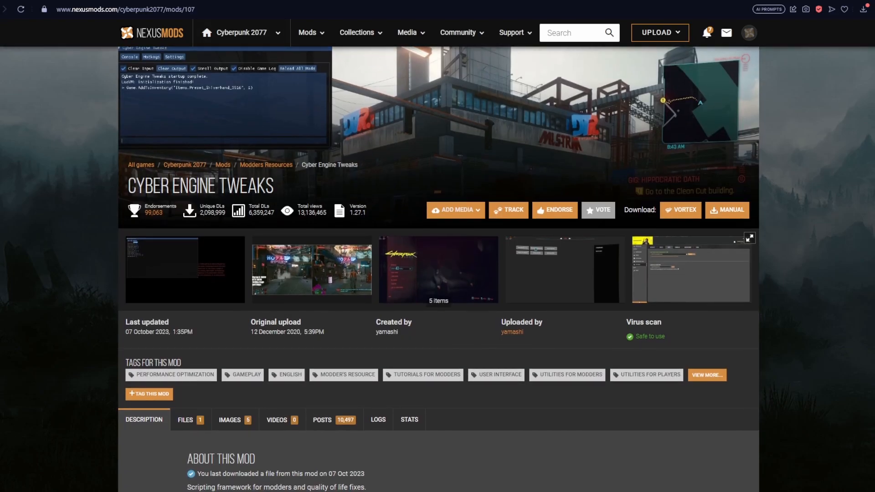
scroll("down", 3)
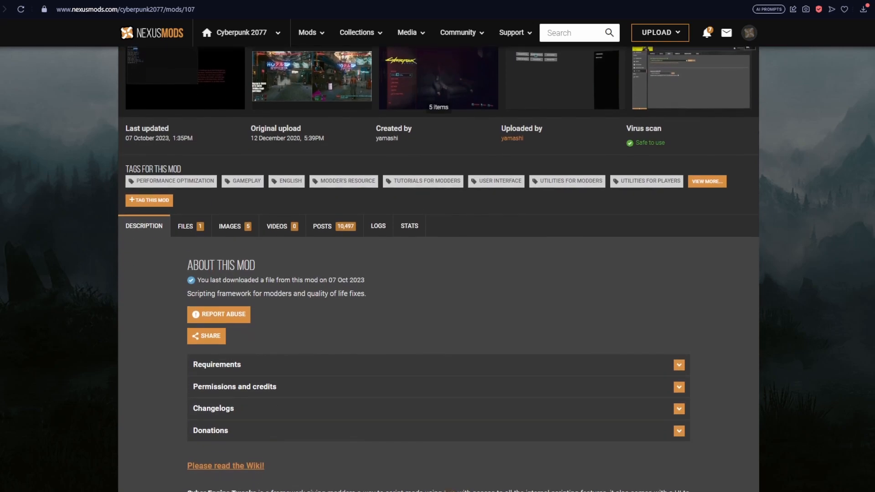
scroll("down", 3)
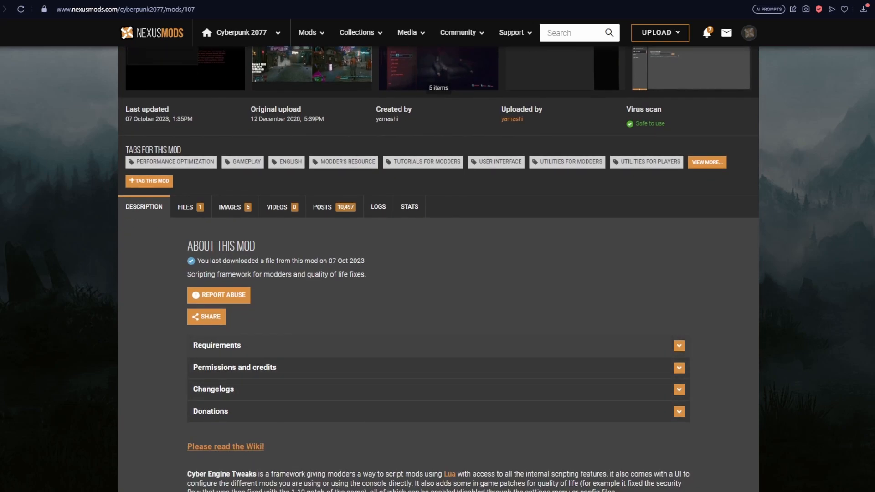
left_click(679, 345)
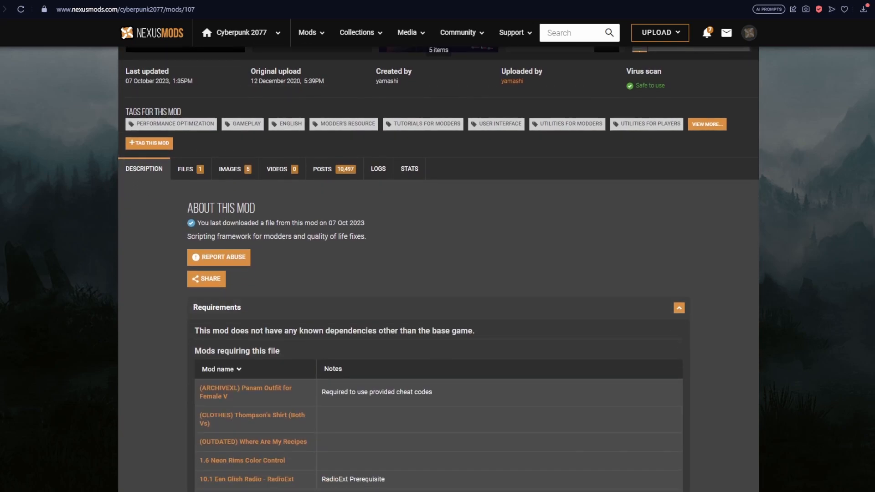
scroll("down", 3)
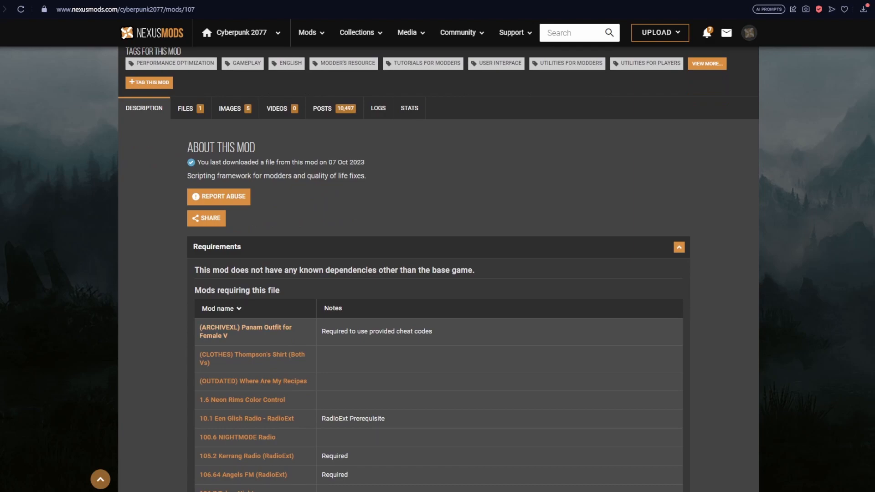
scroll("up", 3)
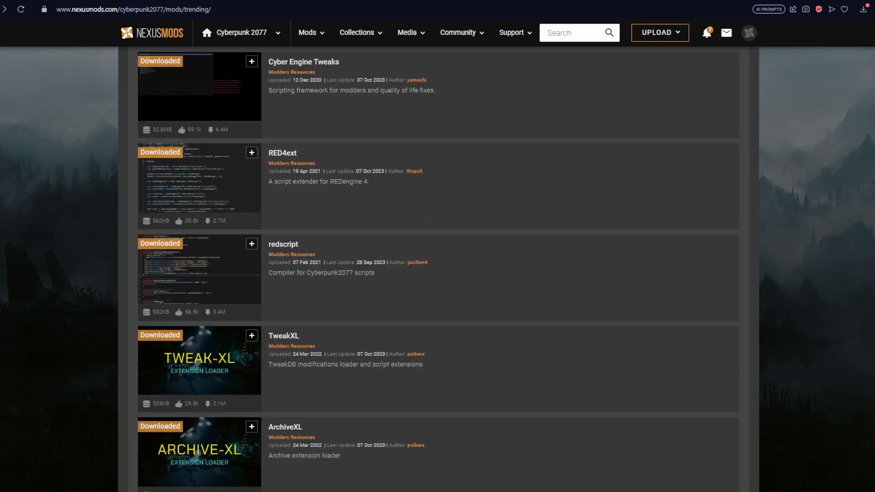
left_click(282, 244)
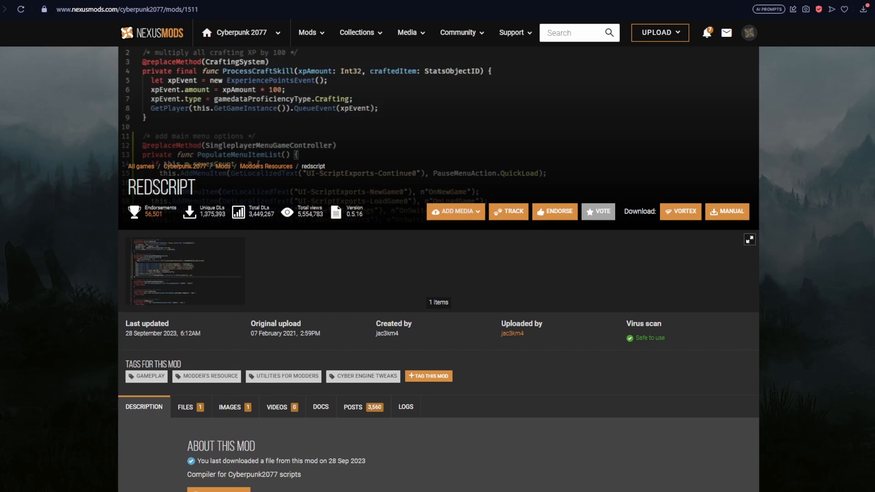
scroll("down", 3)
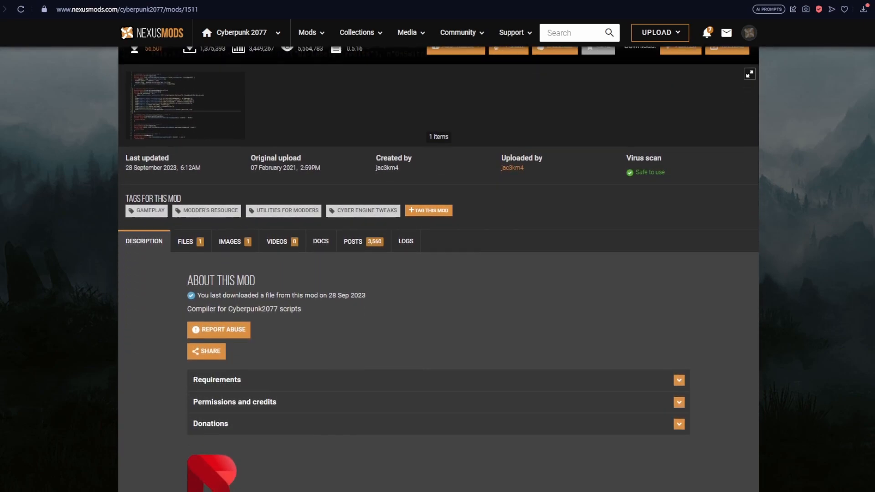
scroll("down", 3)
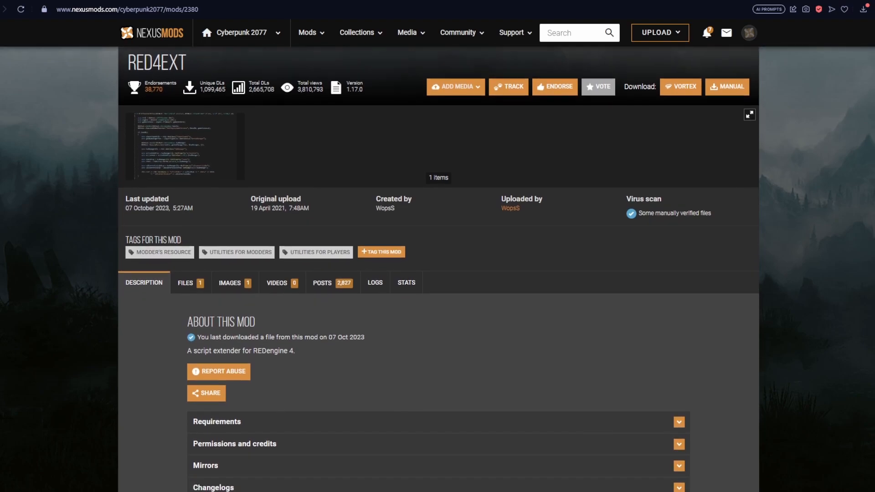
scroll("down", 3)
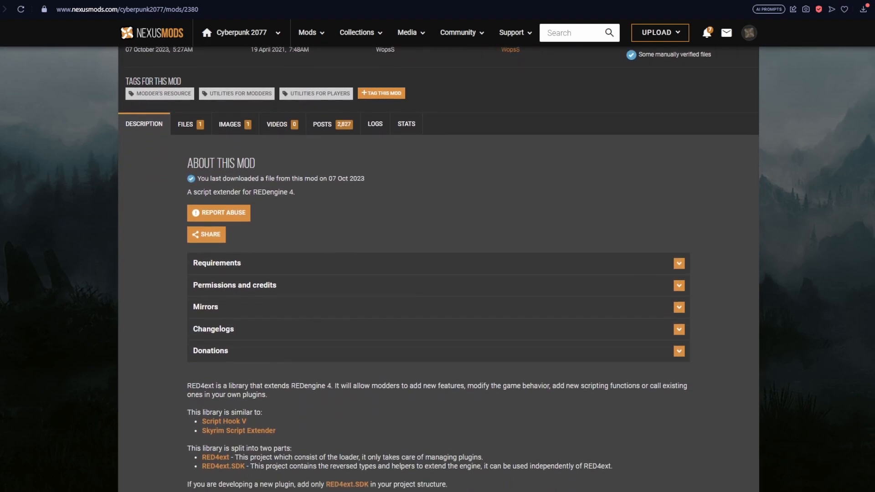
scroll("down", 3)
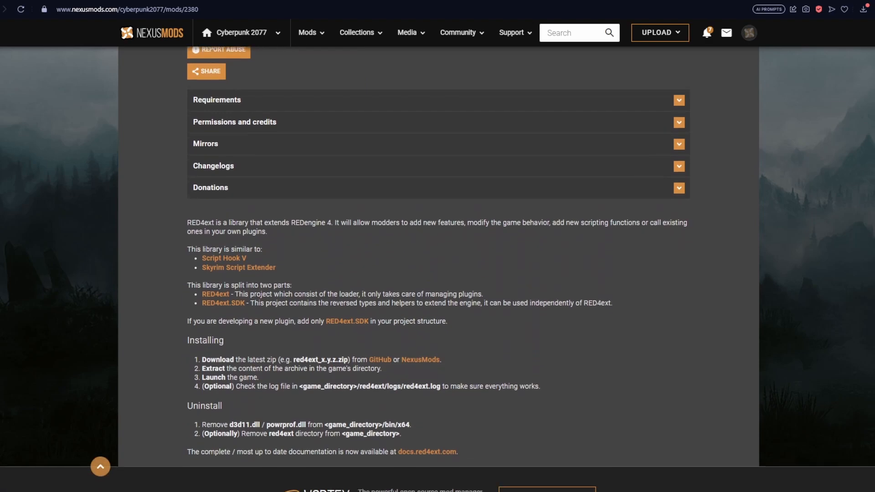
scroll("down", 3)
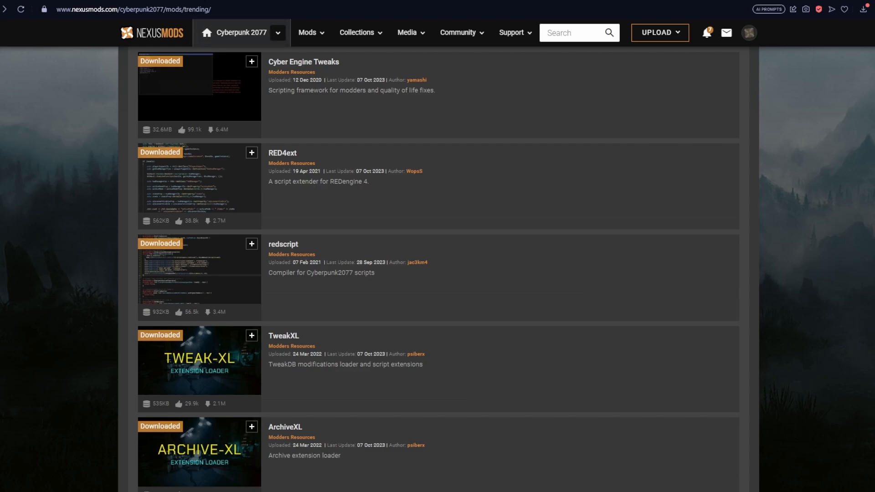
left_click(283, 336)
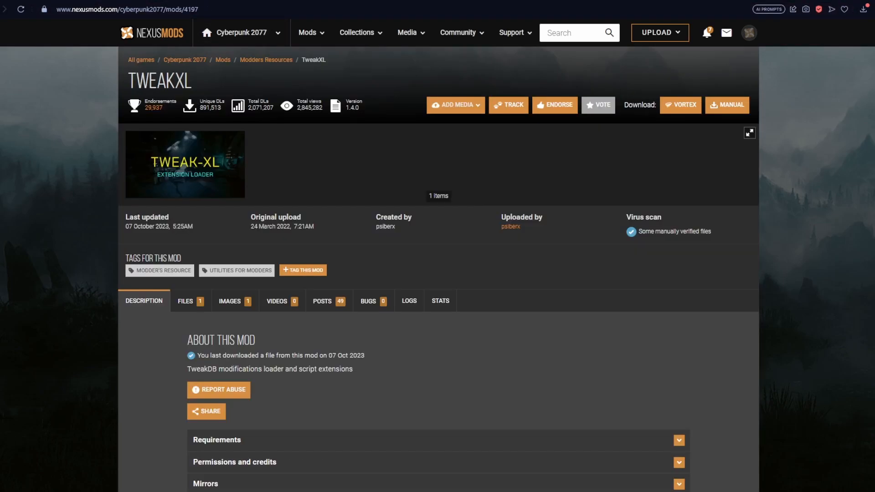
scroll("down", 3)
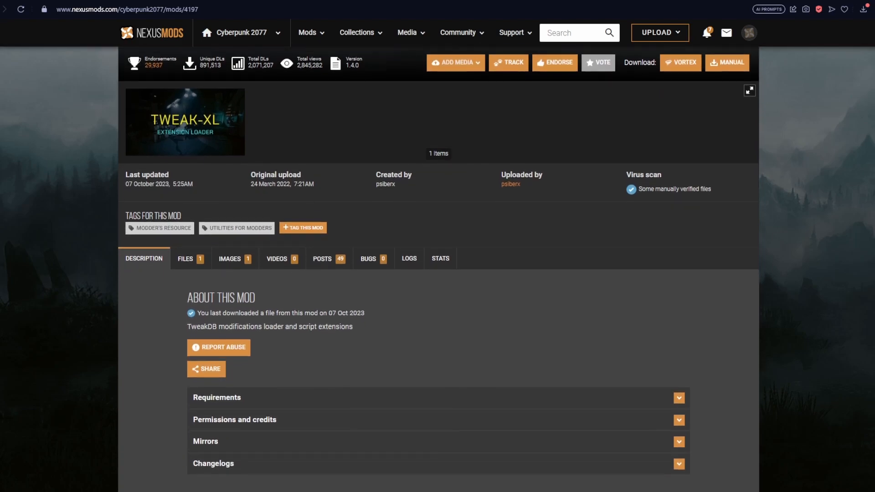
scroll("down", 3)
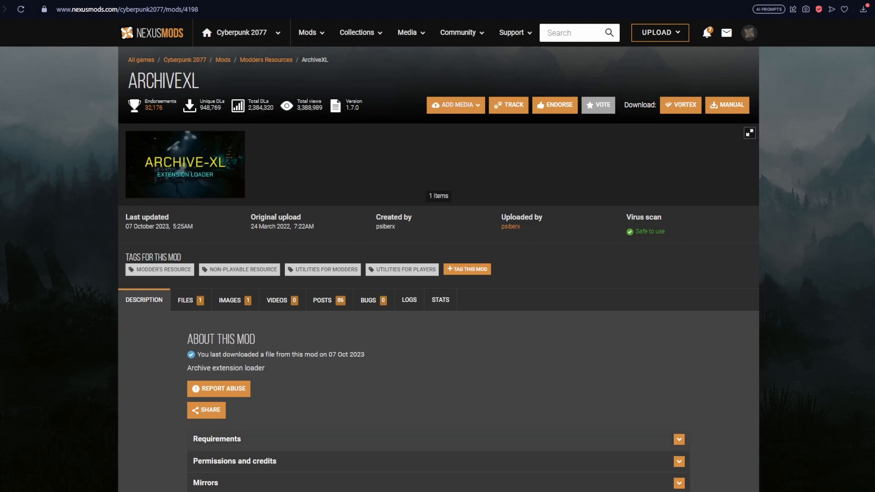
left_click(679, 439)
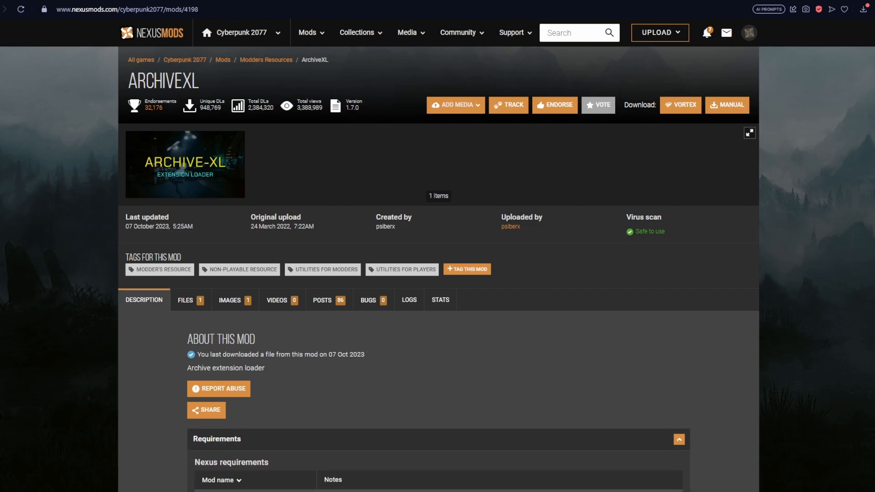
scroll("down", 3)
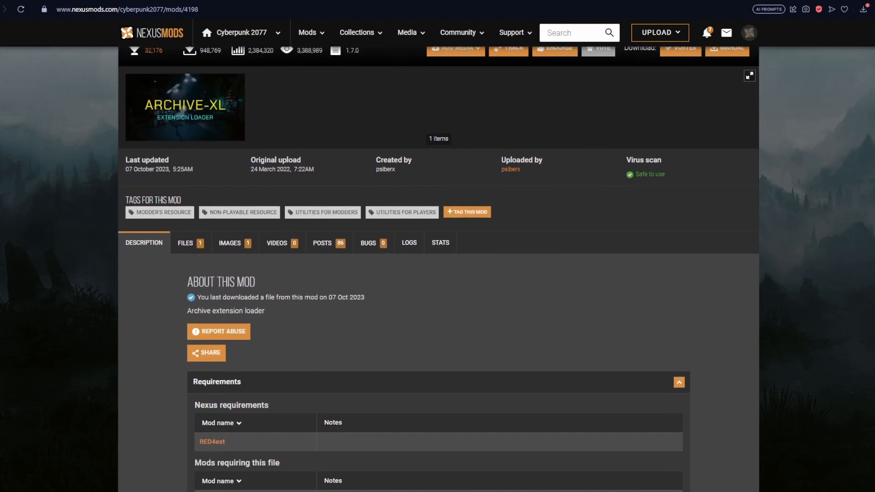
scroll("down", 3)
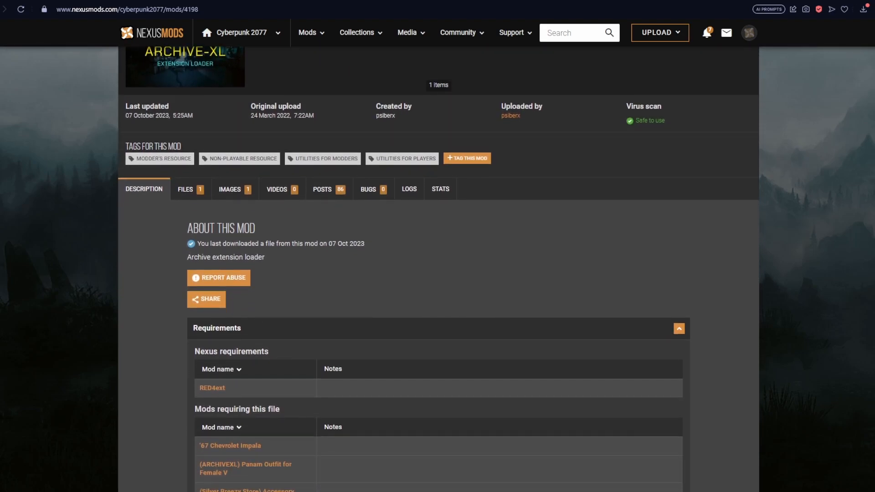
left_click(679, 329)
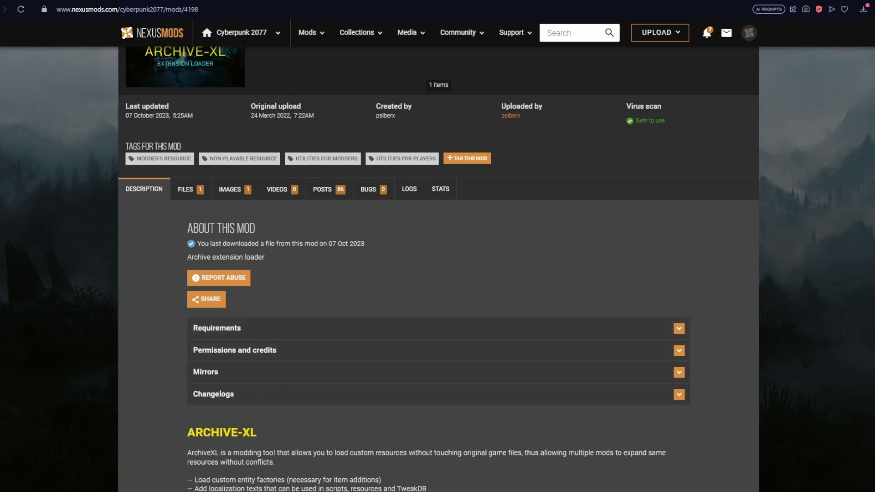
scroll("down", 3)
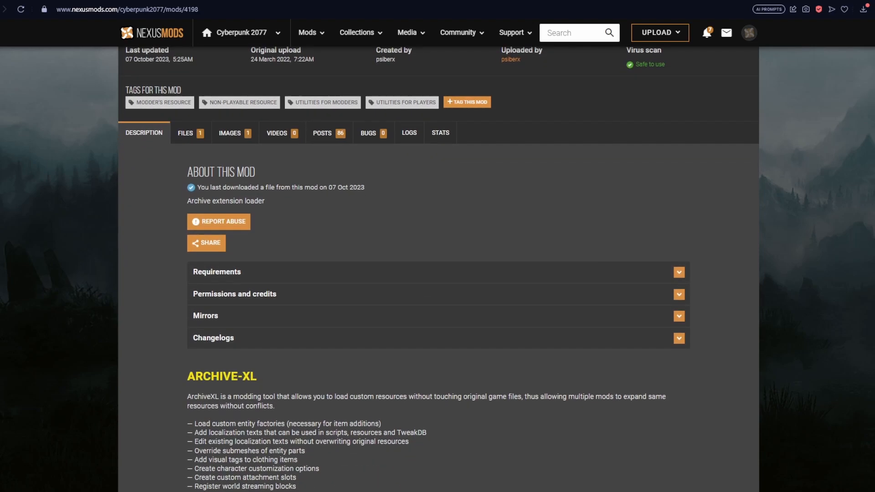
scroll("down", 3)
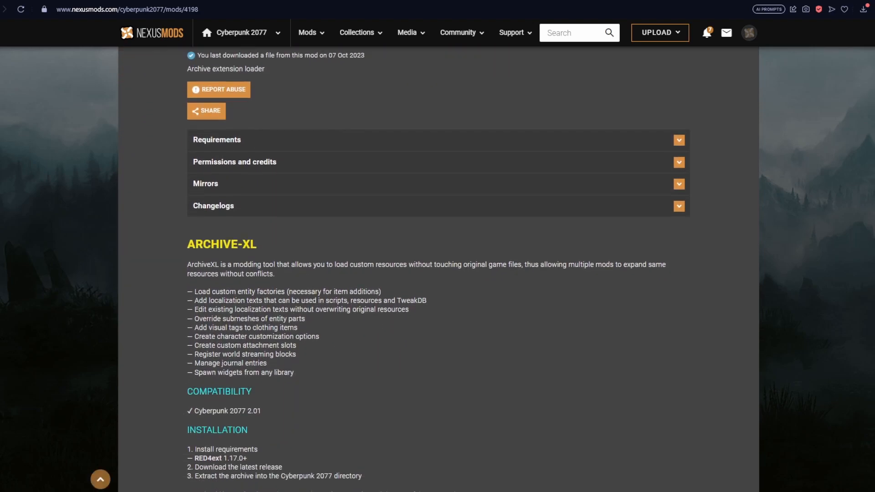
scroll("down", 3)
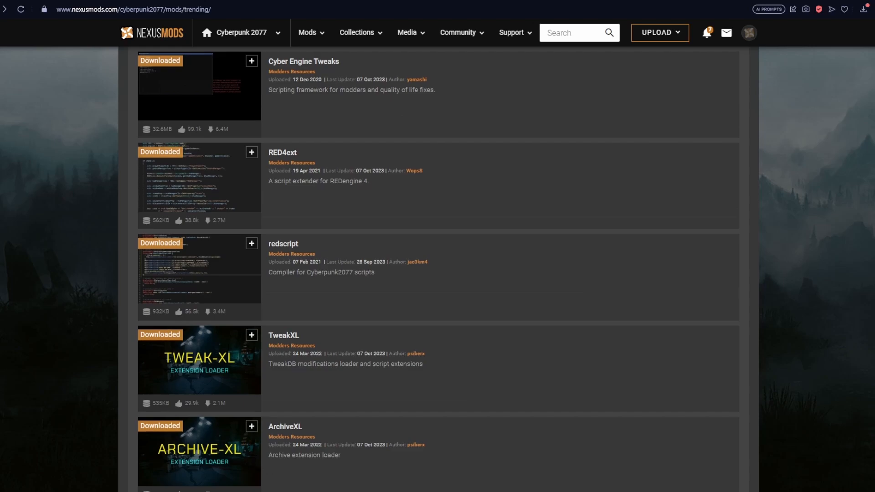
Scroll down the Codeware page and expand Requirements to see RED4ext listed
scroll("down", 3)
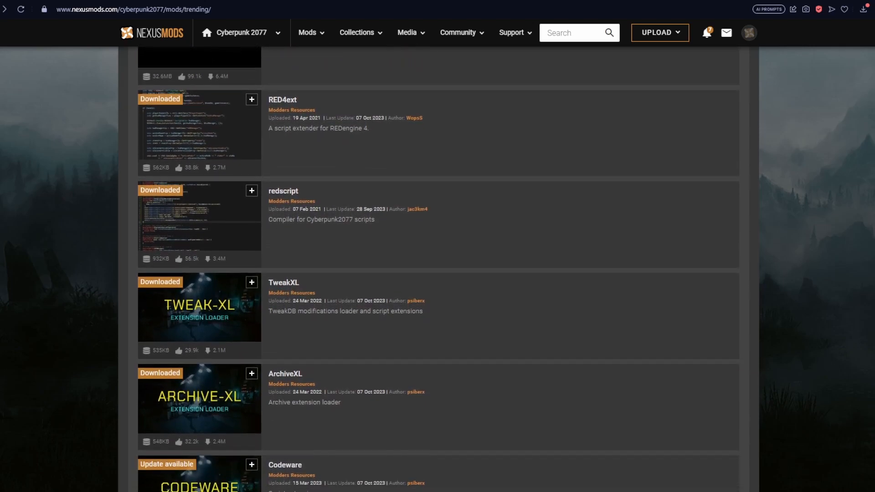
scroll("down", 3)
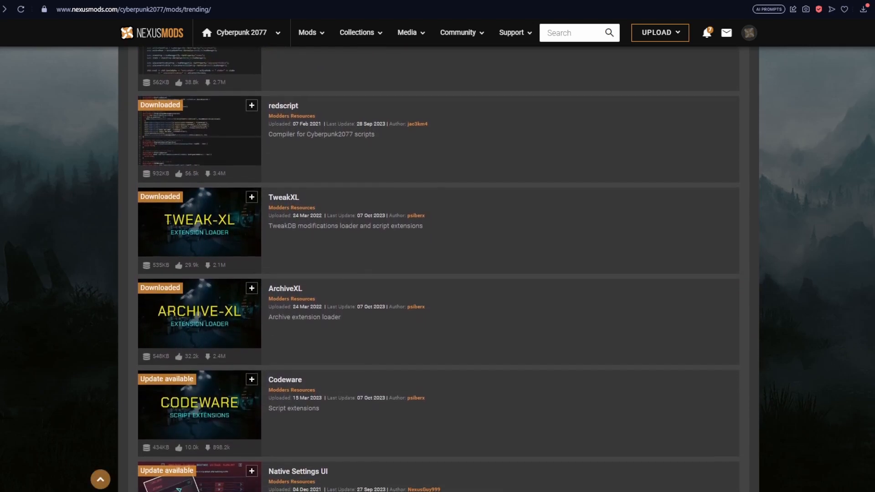
scroll("down", 3)
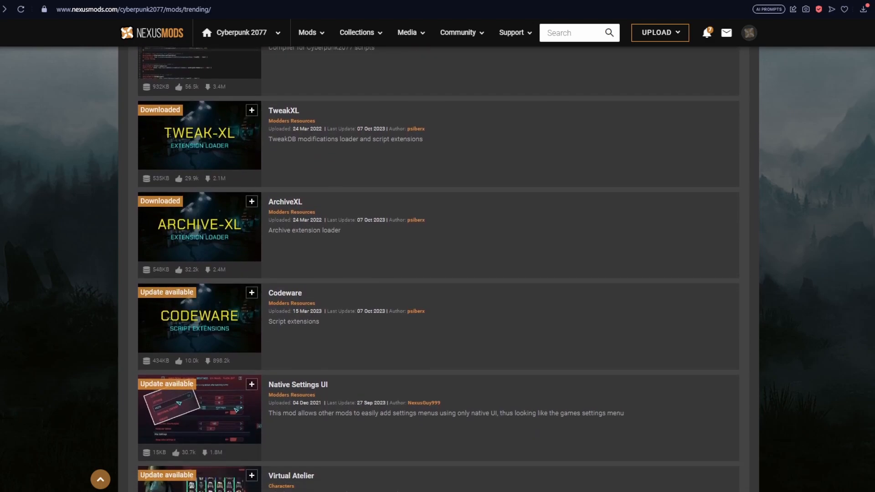
scroll("down", 3)
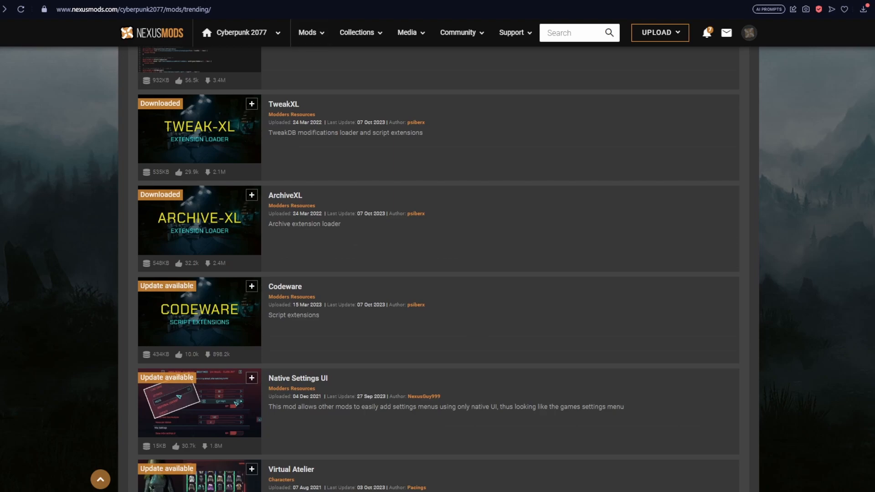
left_click(285, 286)
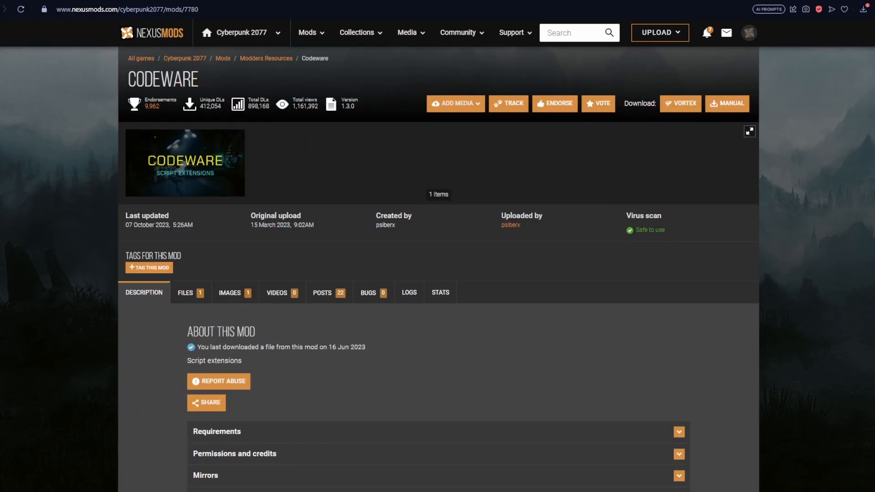
scroll("down", 3)
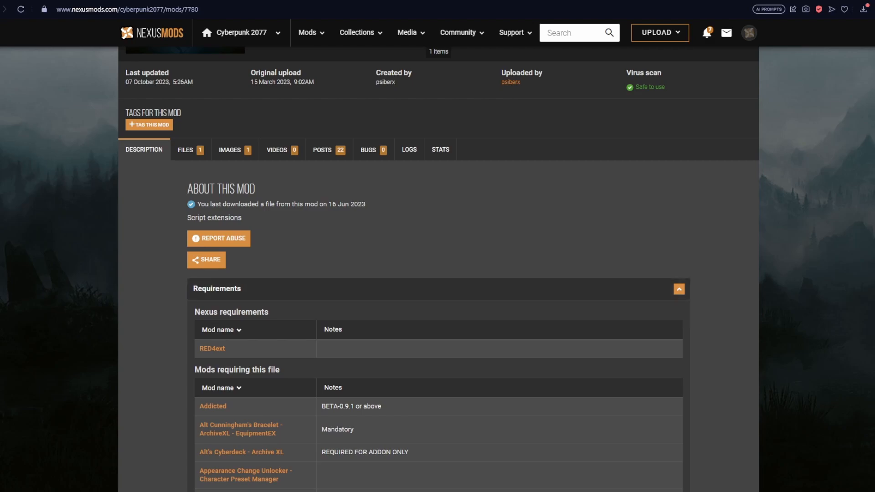
Switch to Codeware's Posts and read the locked FAQ comment about crashes
left_click(322, 150)
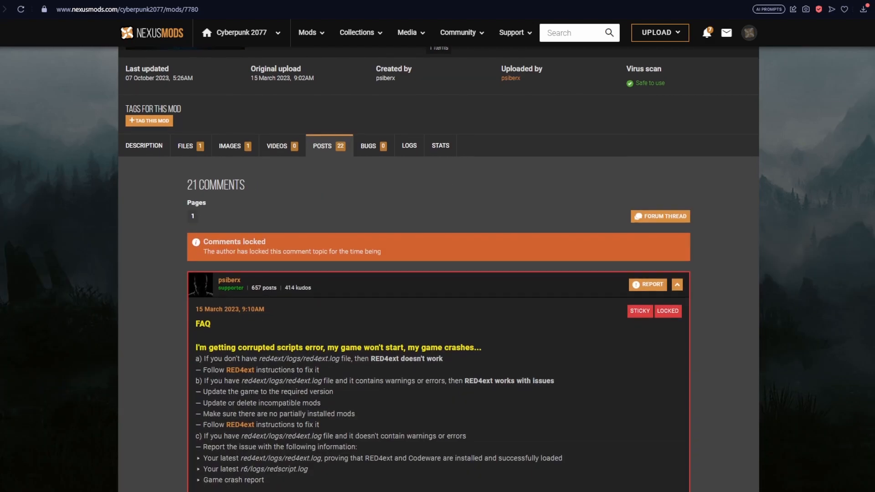
scroll("down", 3)
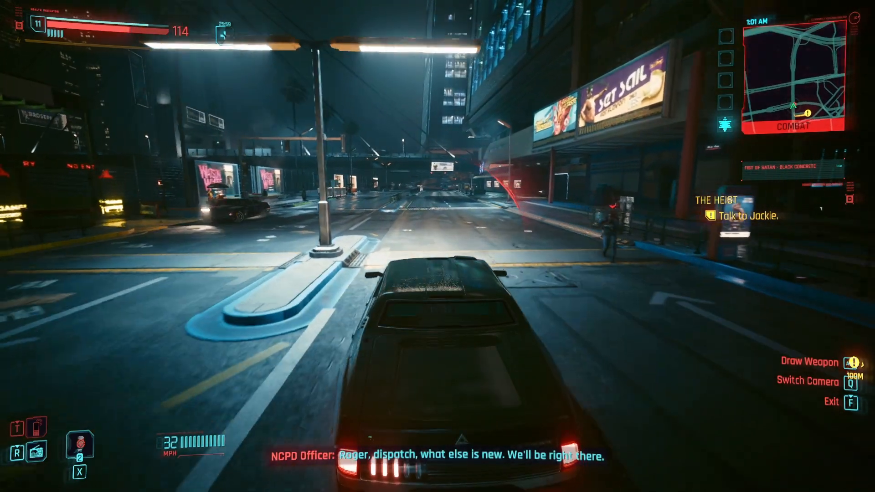
Drive the car along the boulevard, through the underpass and tunnels toward Jackie during The Heist
key("w")
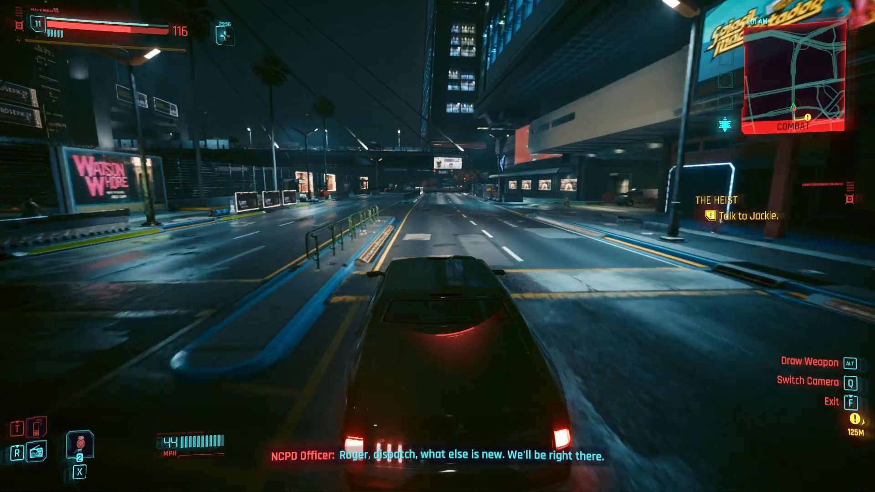
key("w")
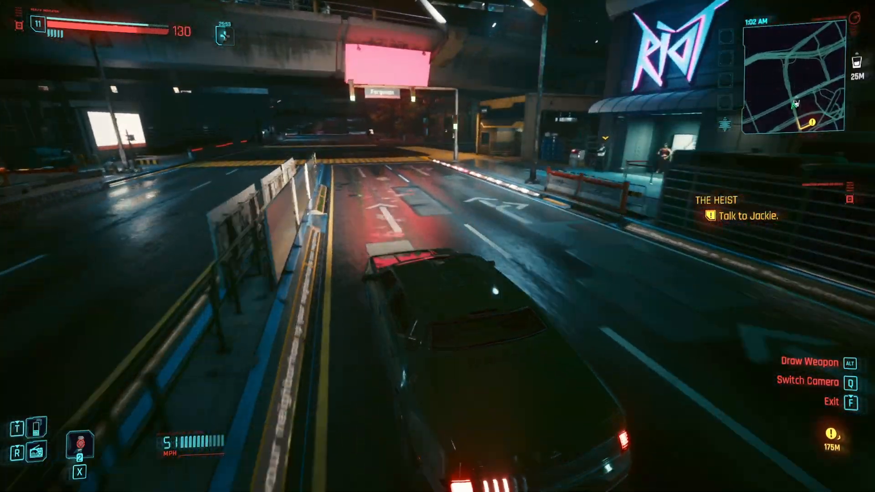
key("w")
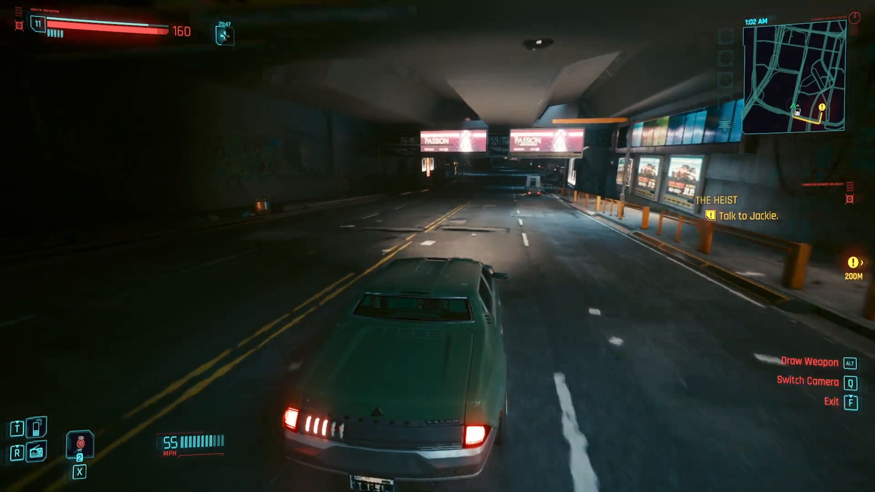
key("w")
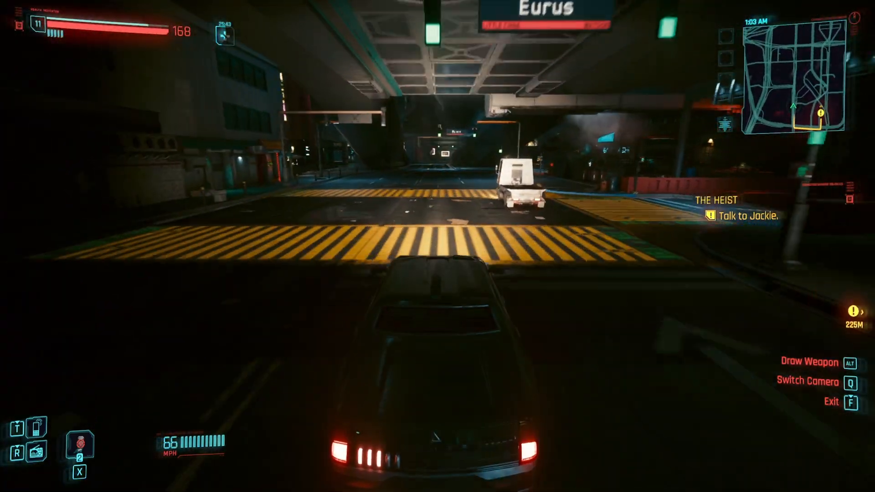
key("w")
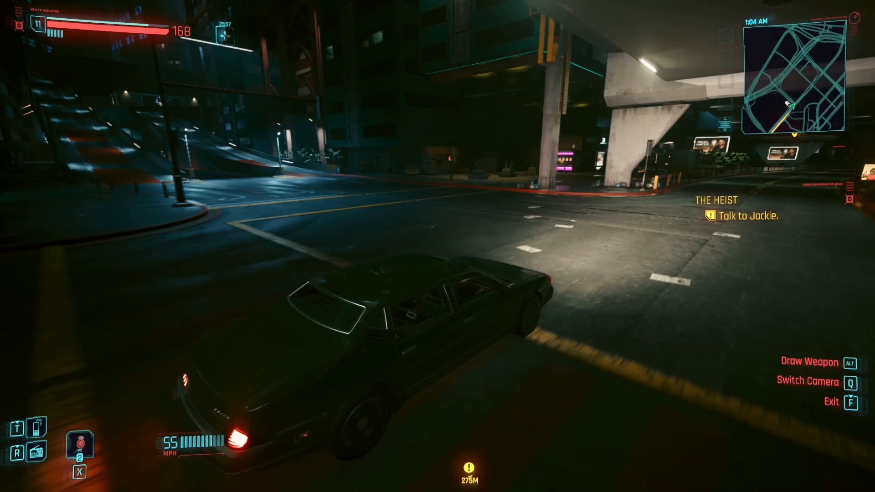
key("w")
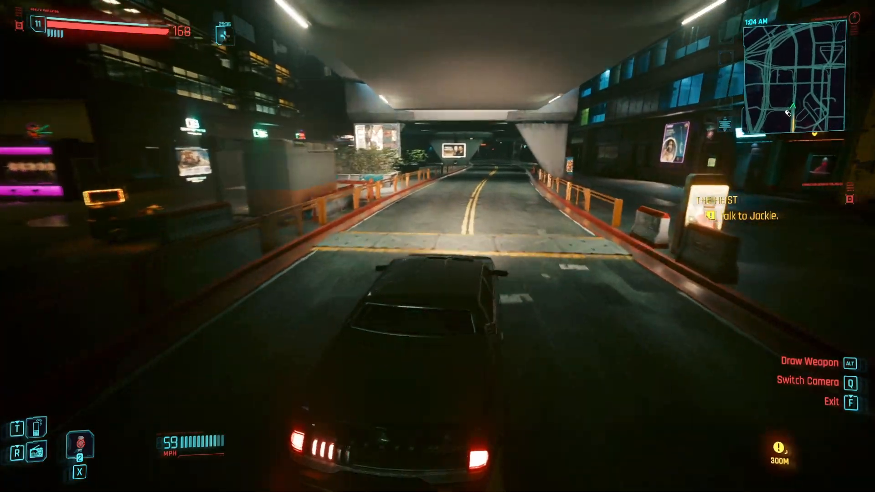
key("w")
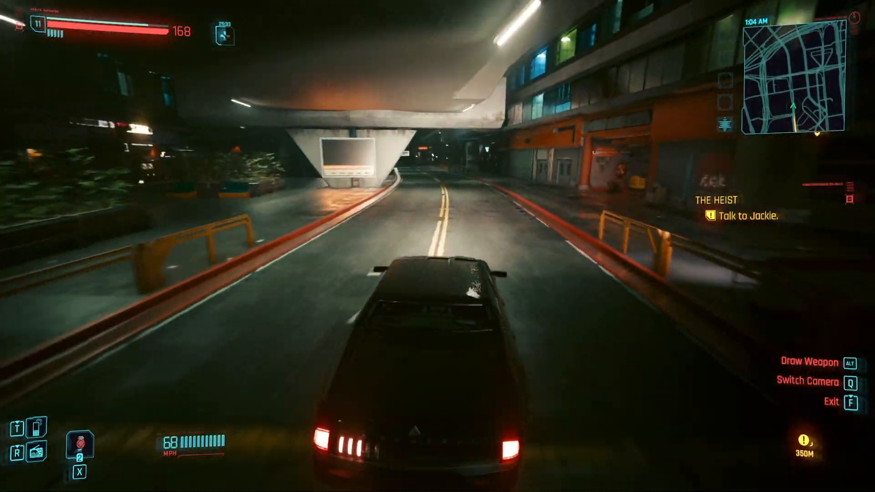
key("w")
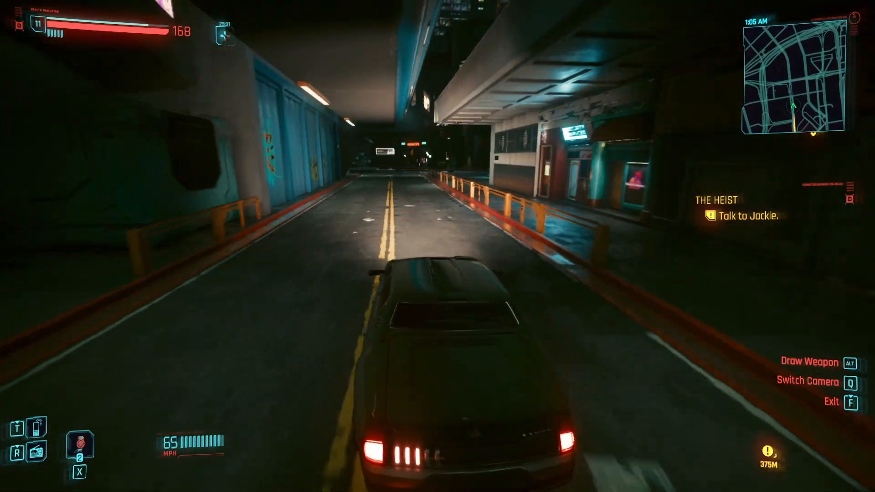
key("w")
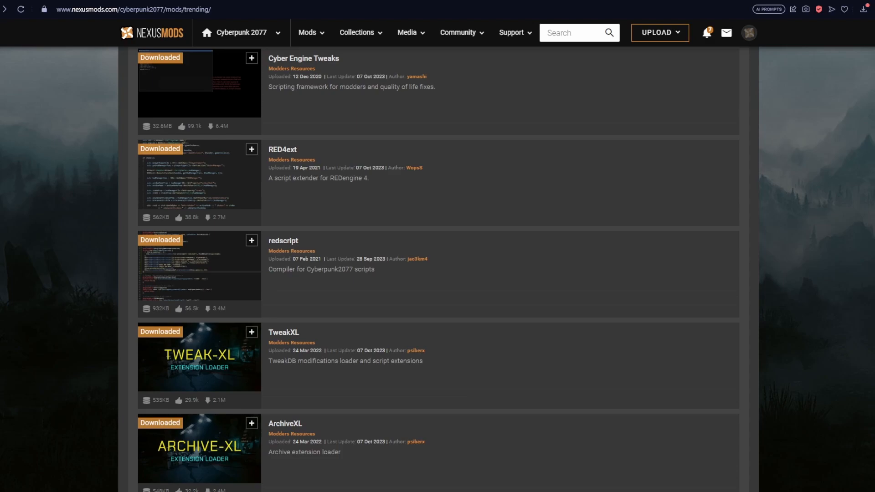
Scroll down the trending Cyberpunk 2077 mods past Codeware, Equipment-EX and Mod Settings
scroll("down", 3)
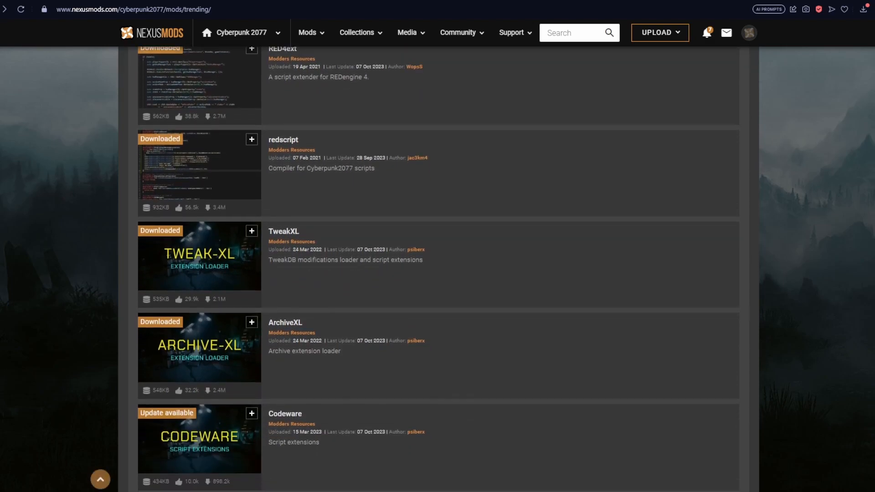
scroll("down", 3)
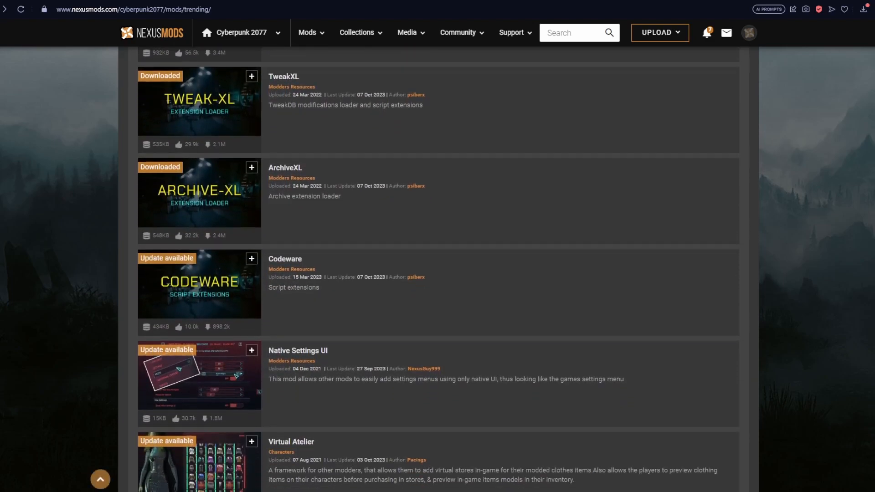
scroll("down", 3)
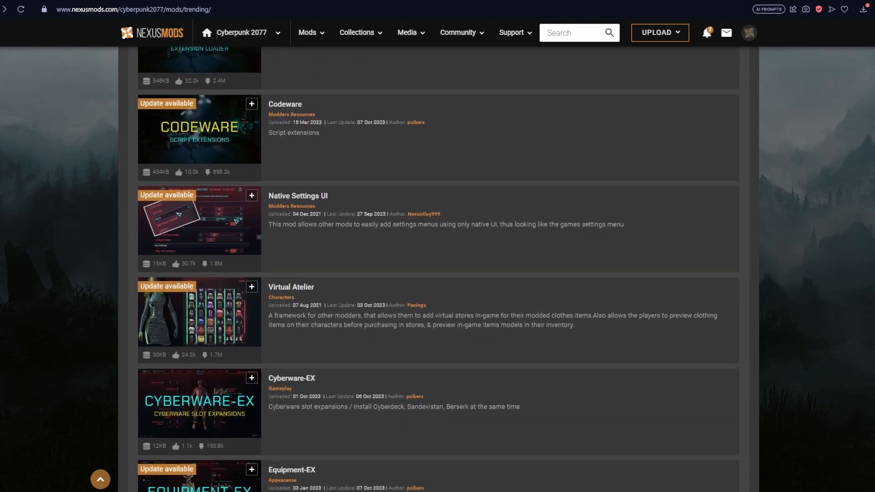
scroll("down", 3)
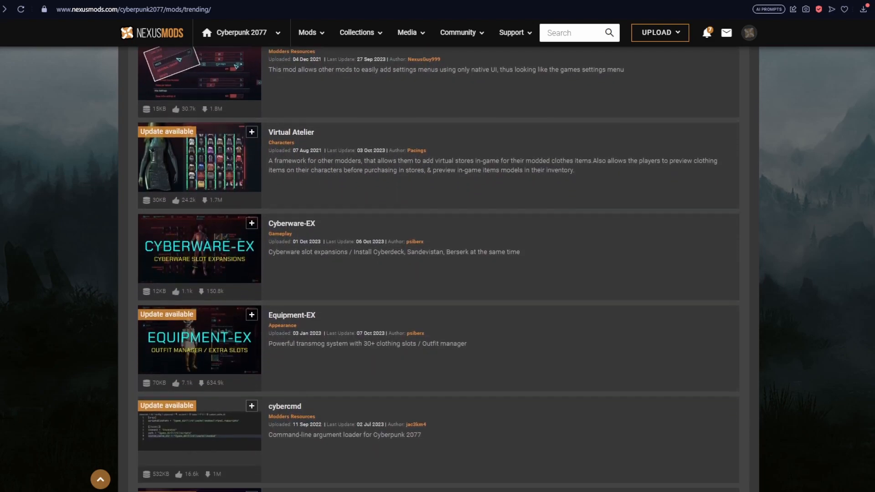
scroll("down", 3)
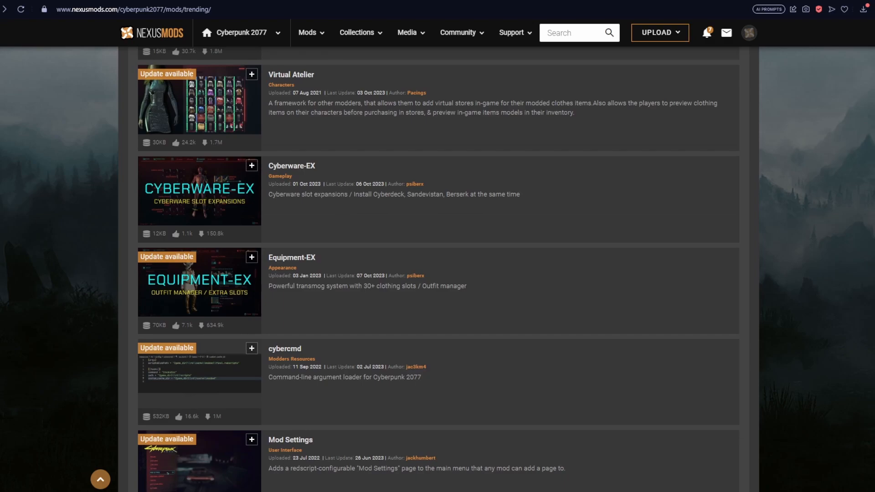
mouse_move(199, 282)
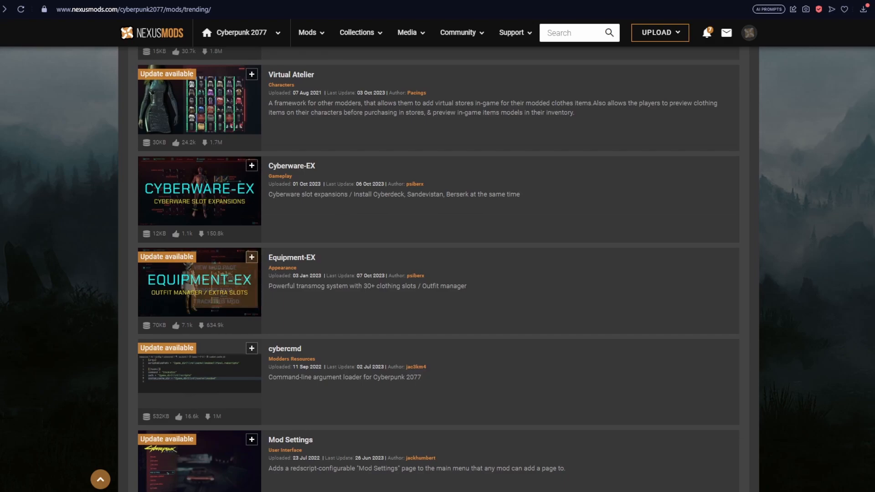
mouse_move(199, 281)
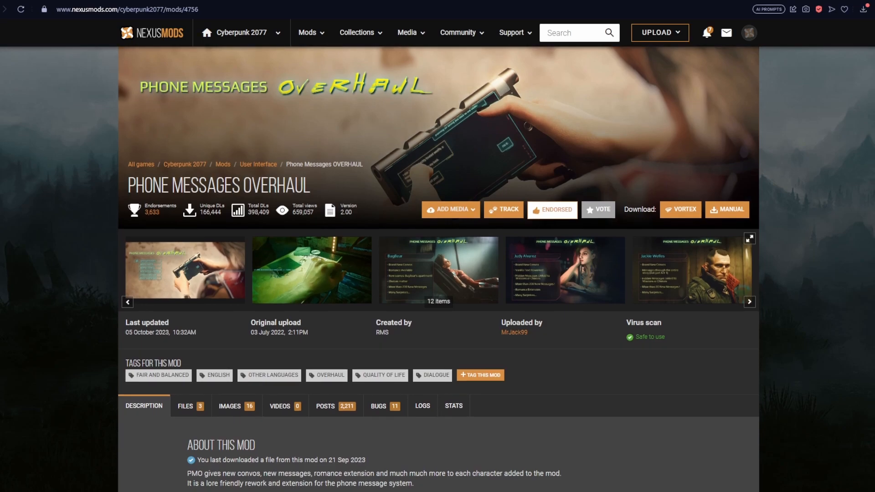
scroll("down", 3)
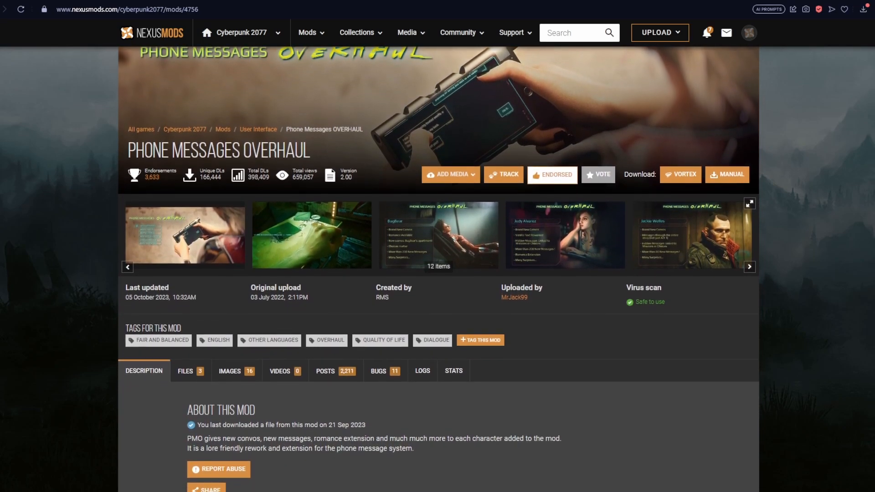
scroll("down", 3)
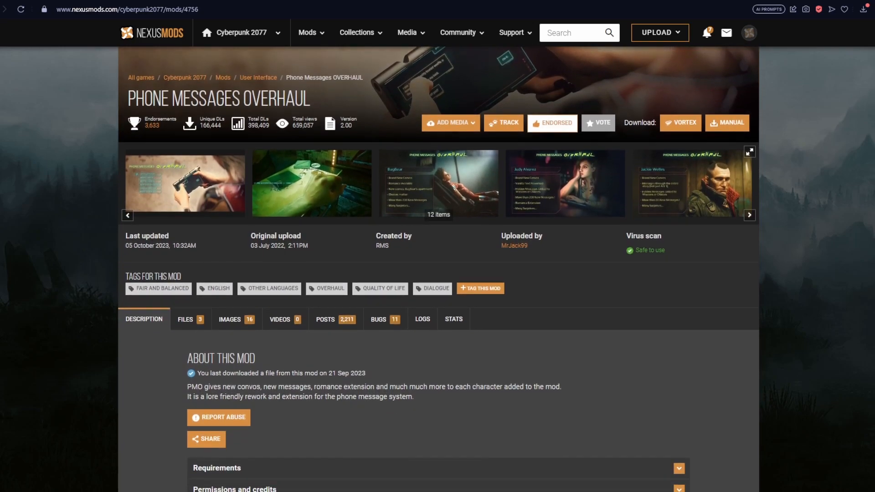
scroll("down", 3)
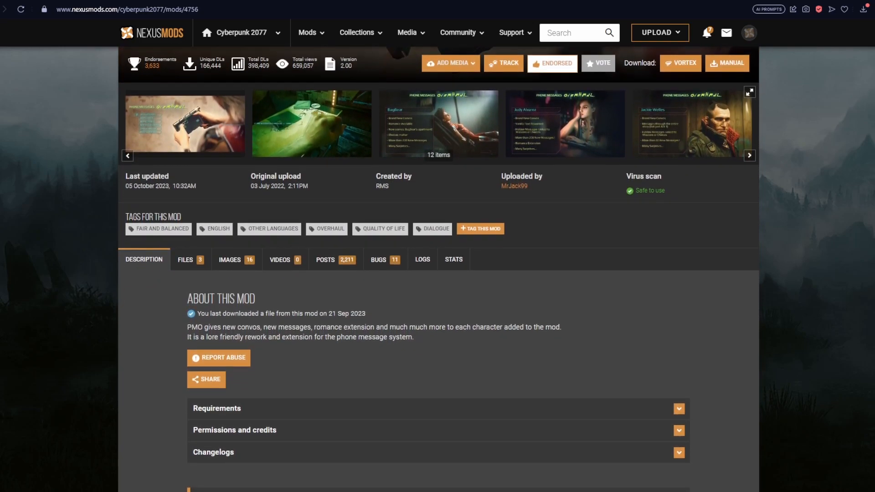
scroll("down", 3)
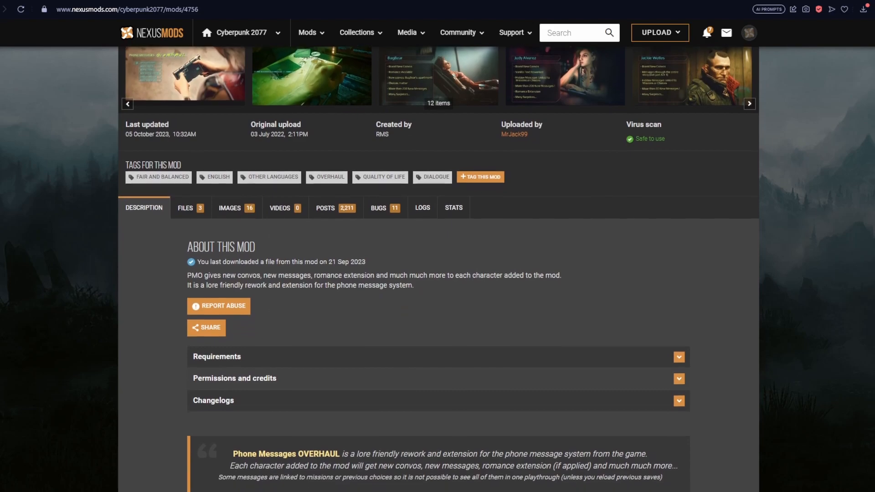
scroll("down", 3)
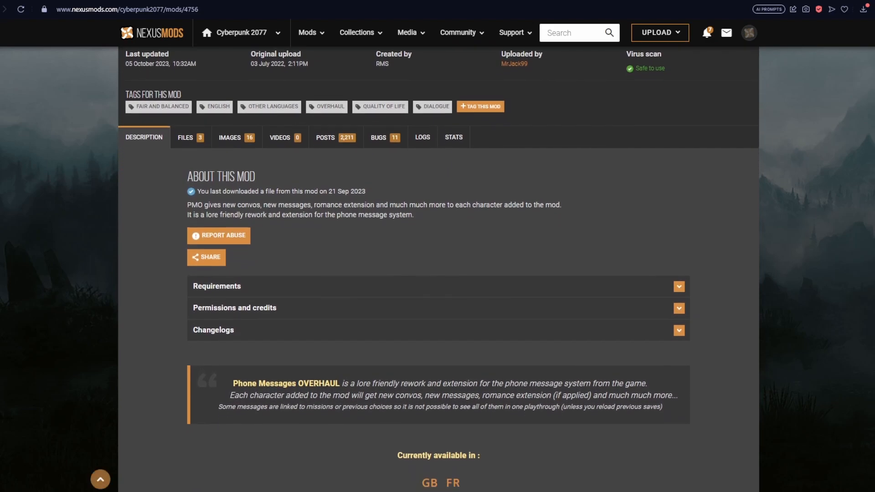
scroll("down", 3)
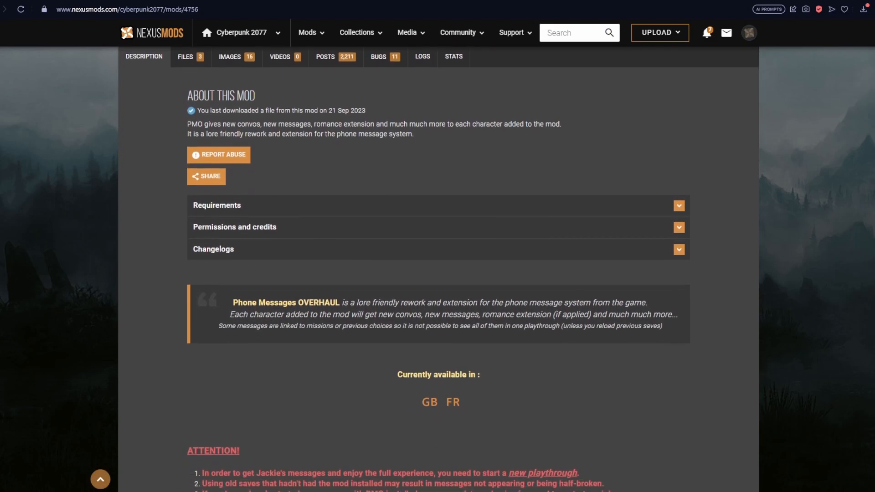
scroll("down", 3)
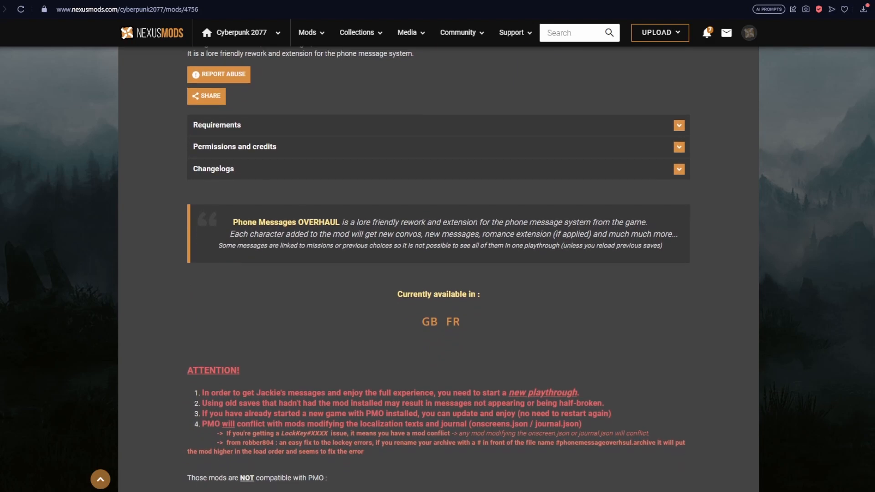
scroll("down", 3)
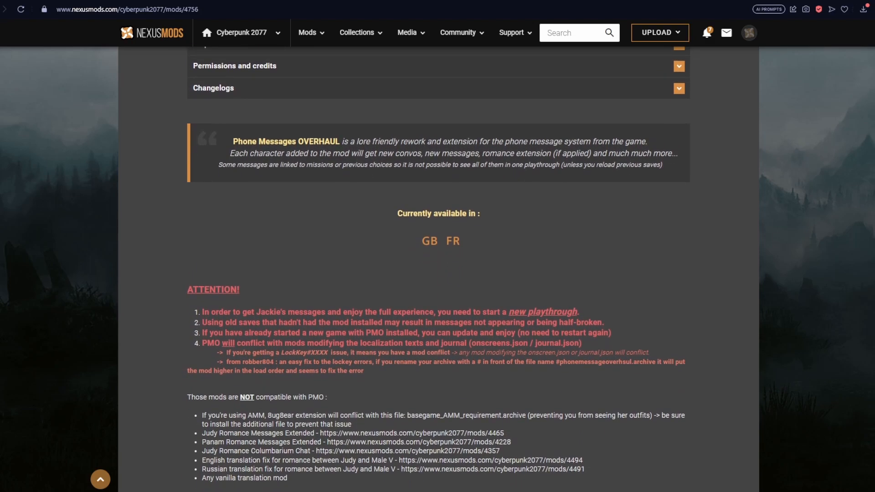
scroll("down", 3)
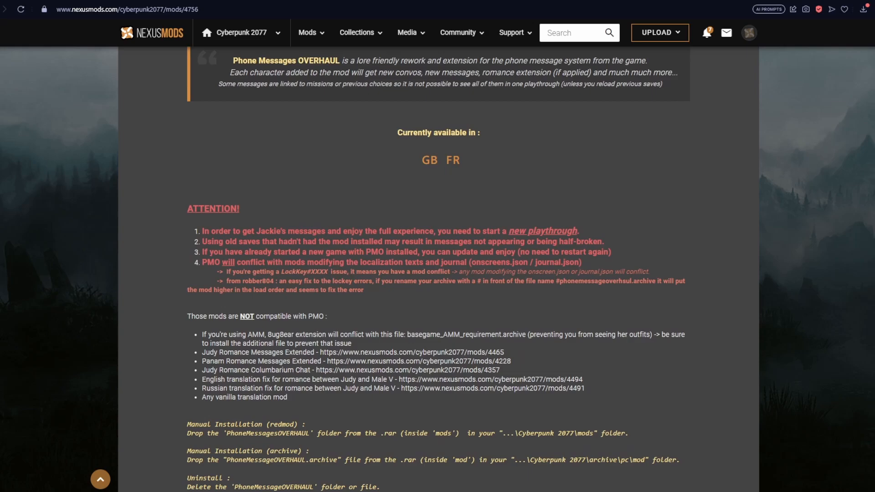
scroll("up", 3)
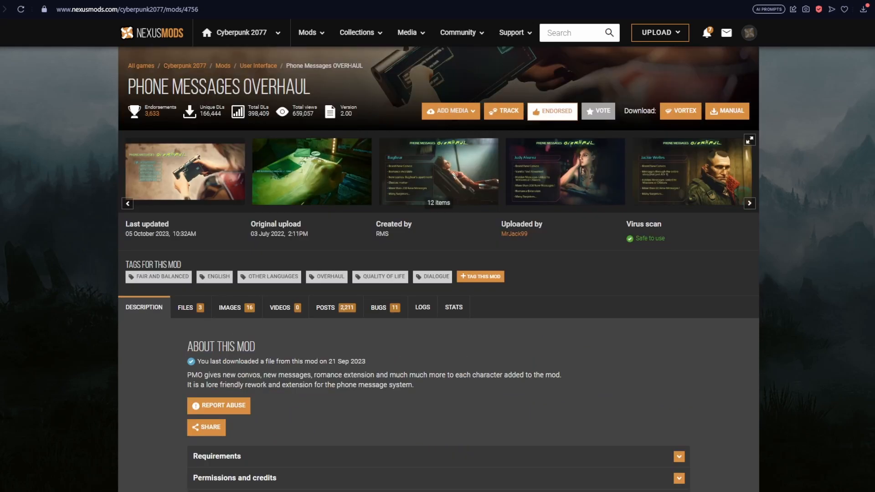
View the Phone Messages Overhaul author images and scroll into the comment threads
left_click(229, 307)
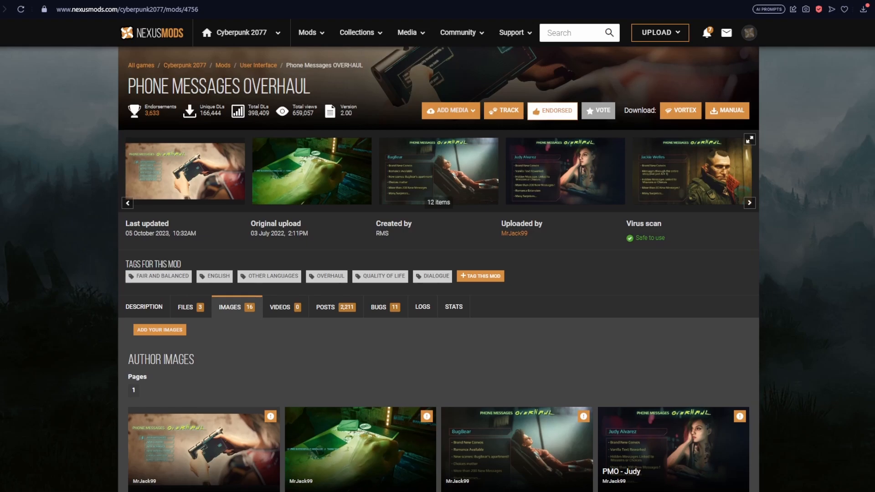
scroll("down", 3)
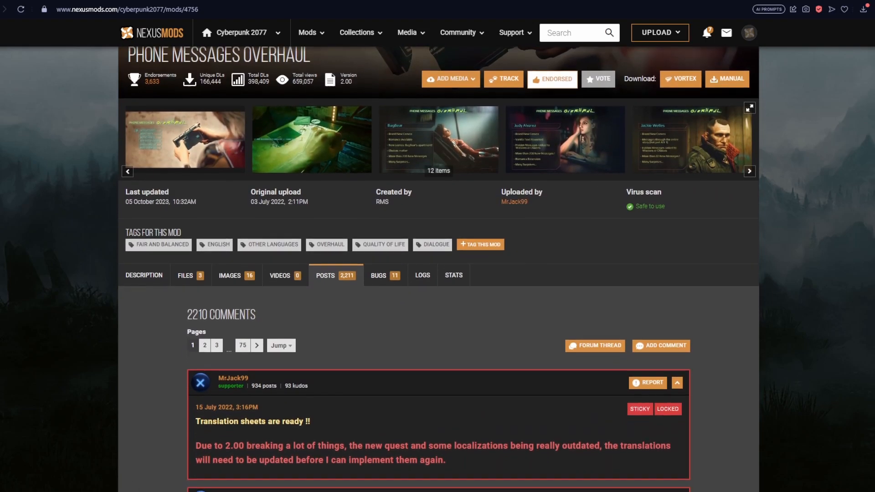
scroll("down", 3)
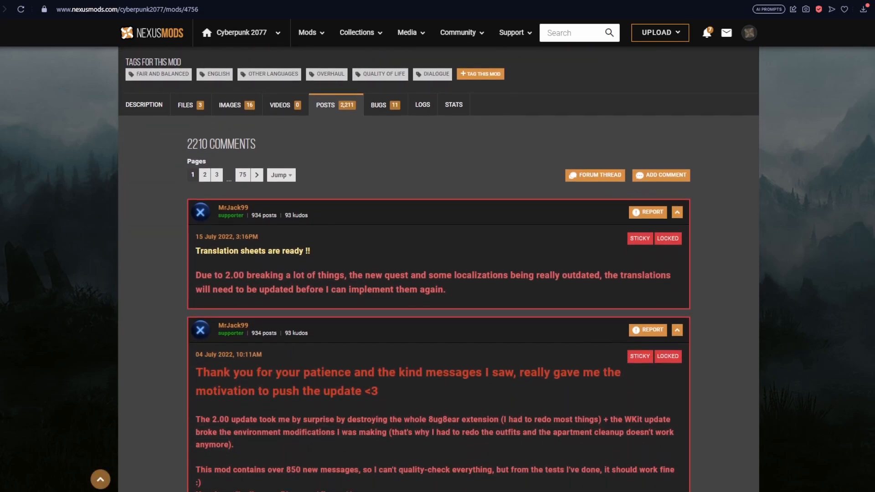
scroll("down", 3)
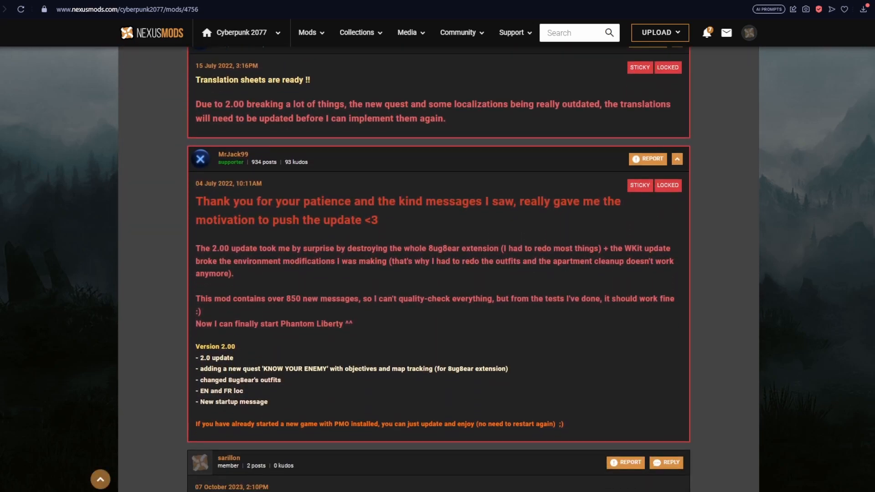
scroll("down", 3)
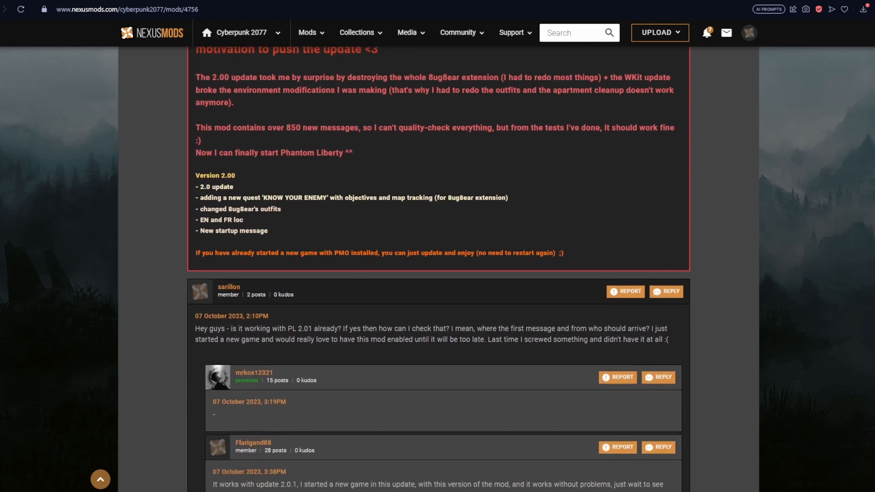
scroll("down", 3)
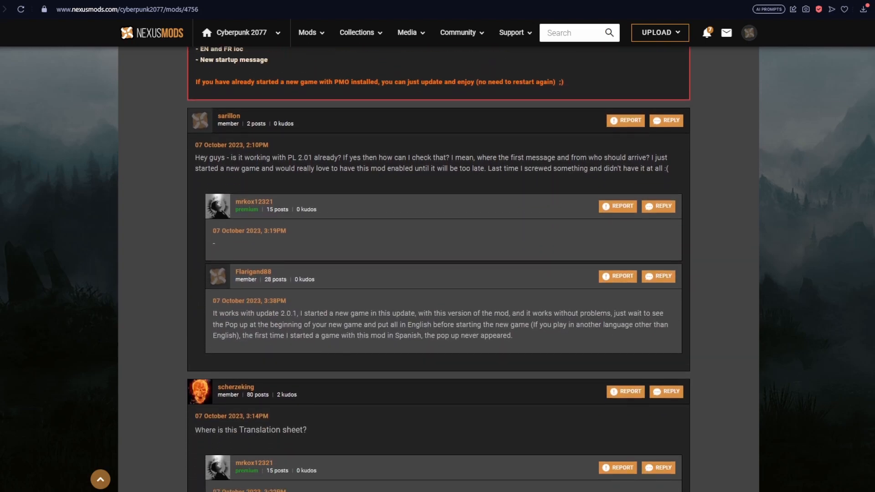
scroll("down", 3)
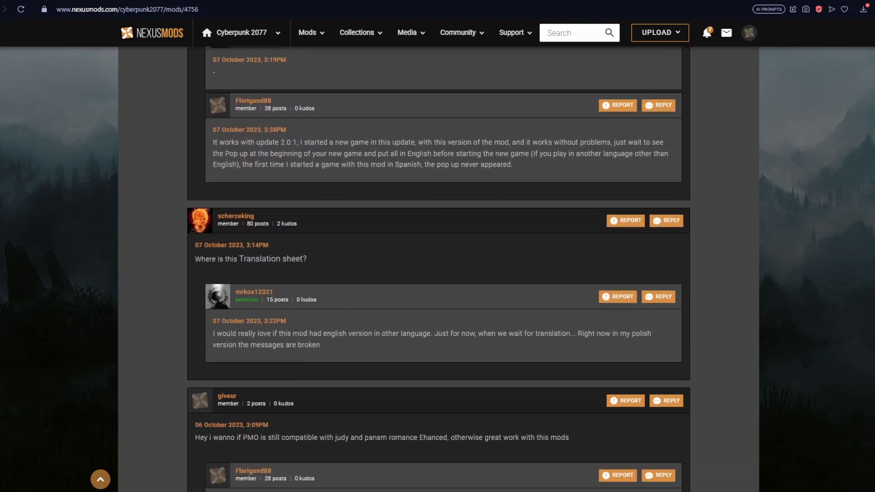
scroll("down", 3)
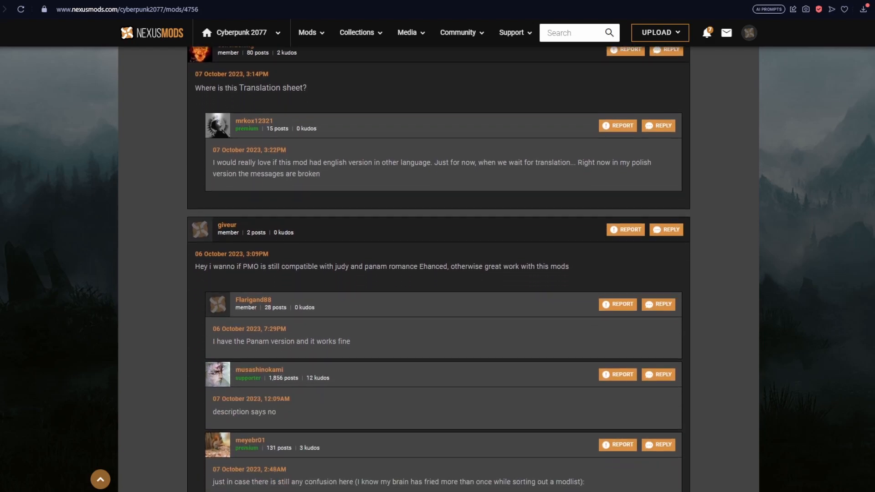
scroll("down", 3)
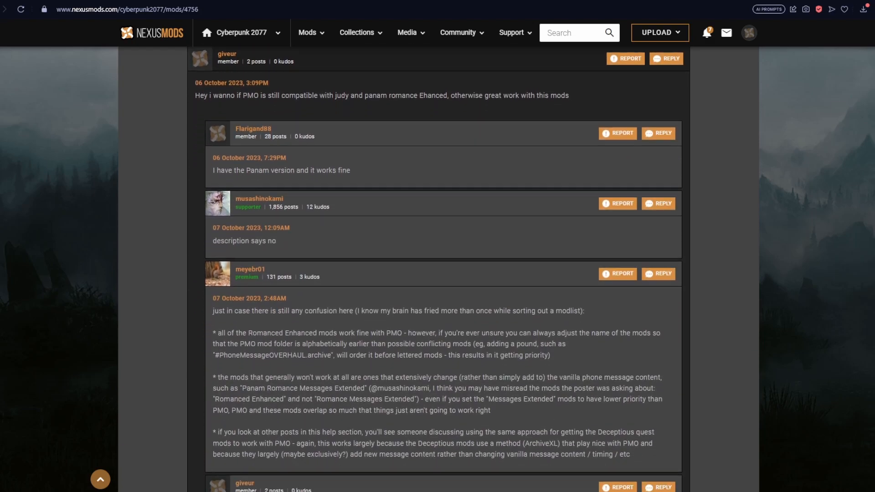
Continue down through the remaining Phone Messages Overhaul comments and replies
scroll("down", 3)
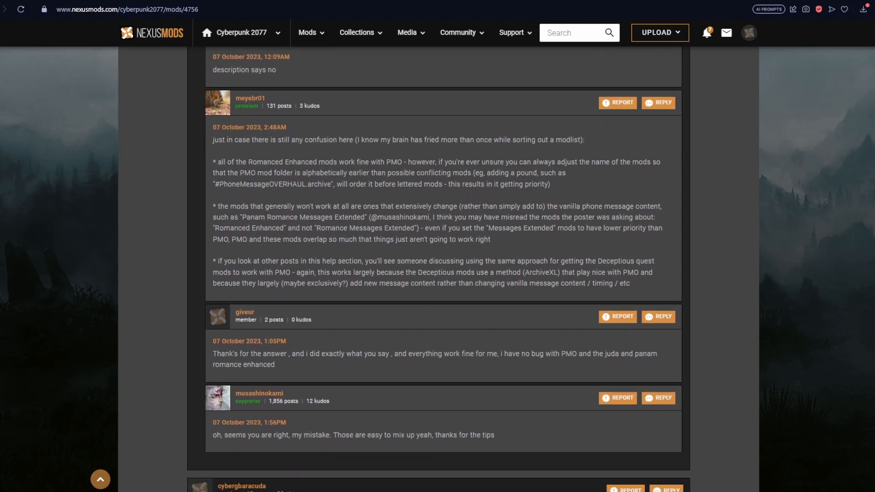
scroll("down", 3)
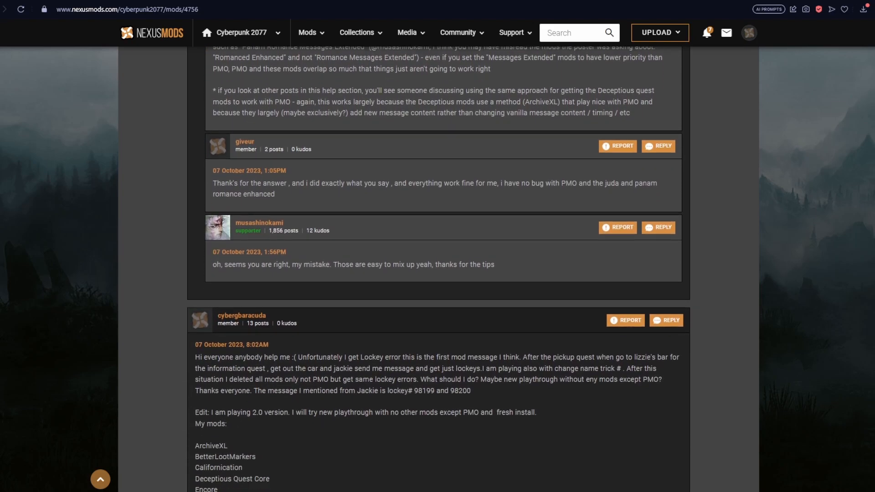
scroll("down", 3)
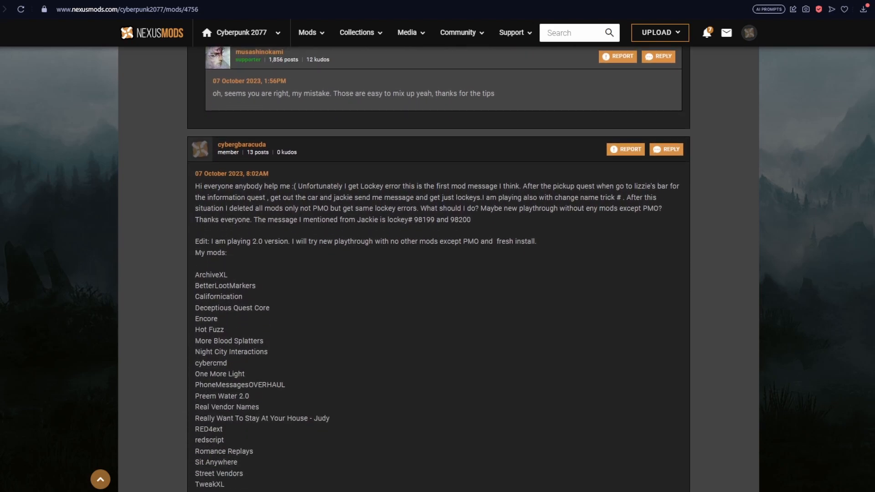
scroll("down", 3)
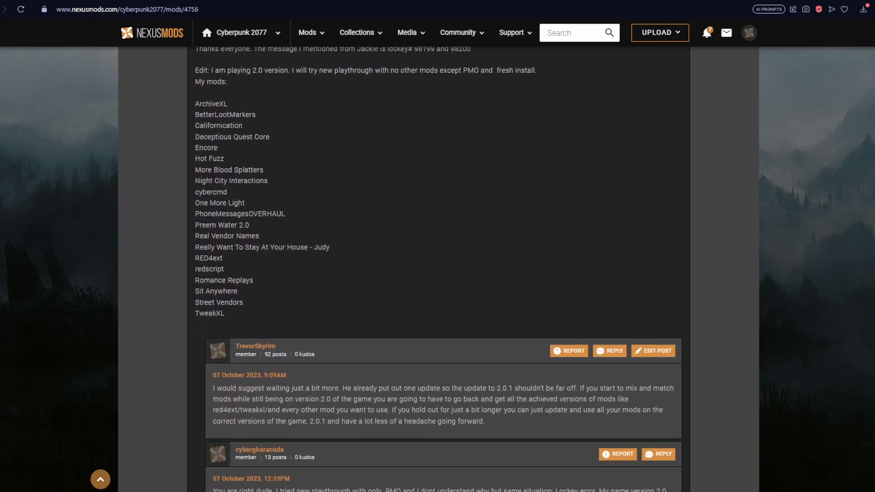
scroll("down", 3)
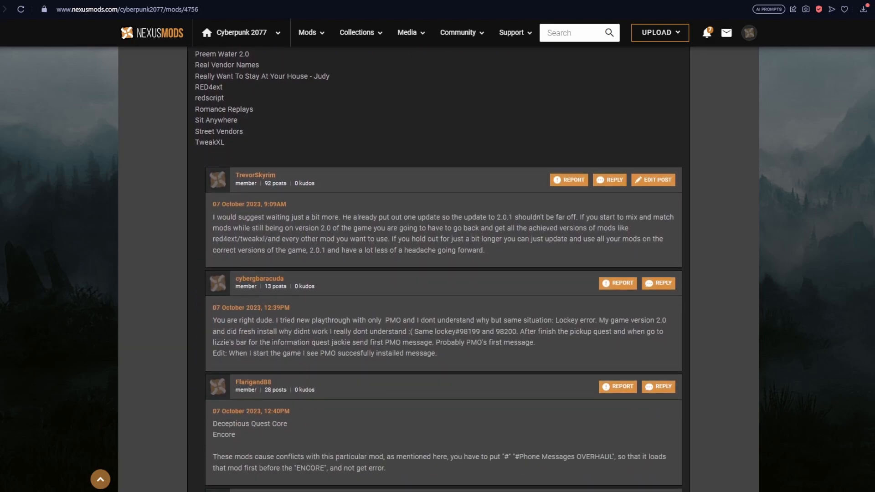
scroll("down", 3)
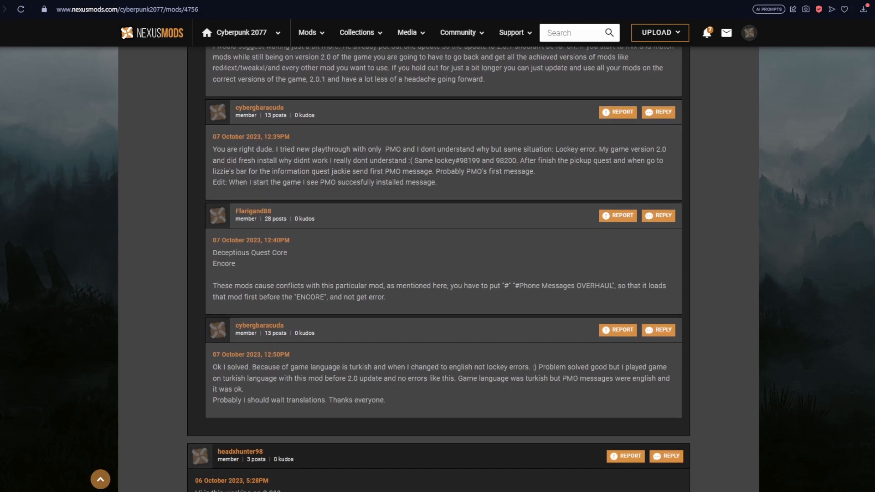
scroll("down", 3)
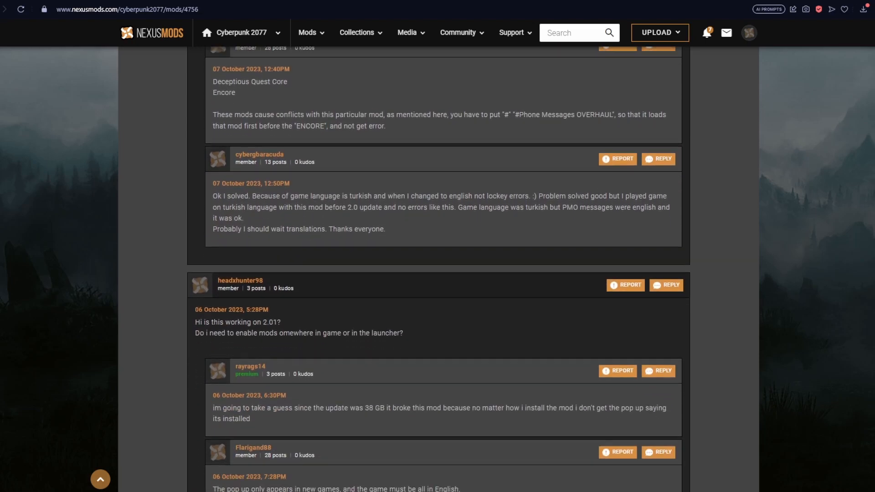
scroll("down", 3)
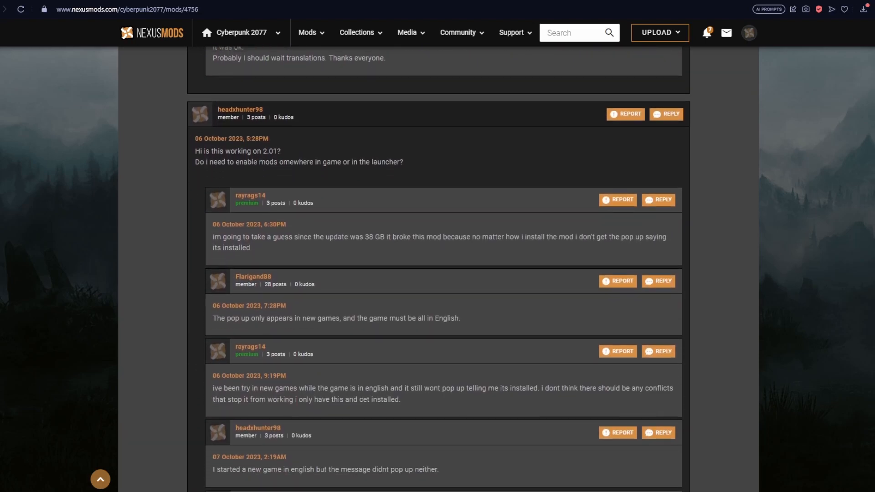
scroll("down", 3)
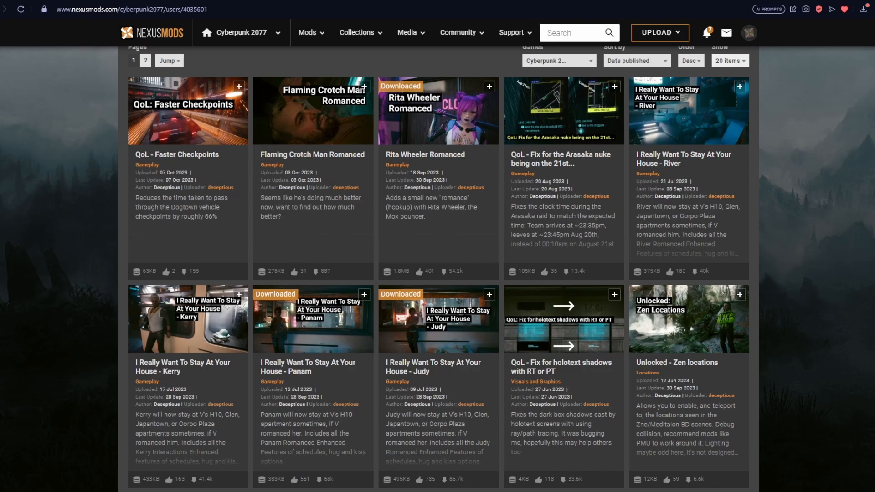
Scroll through Deceptious's mods grid, including Faster Checkpoints, Zen locations and TV Anywhere
scroll("down", 3)
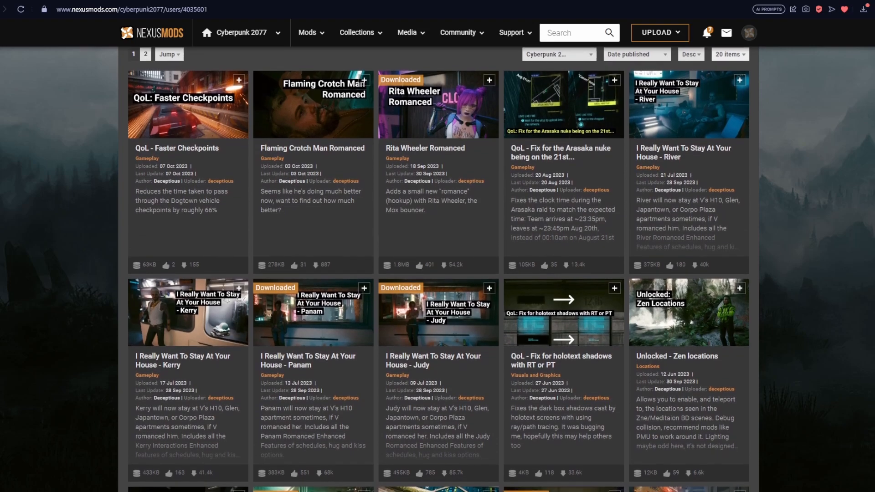
scroll("down", 3)
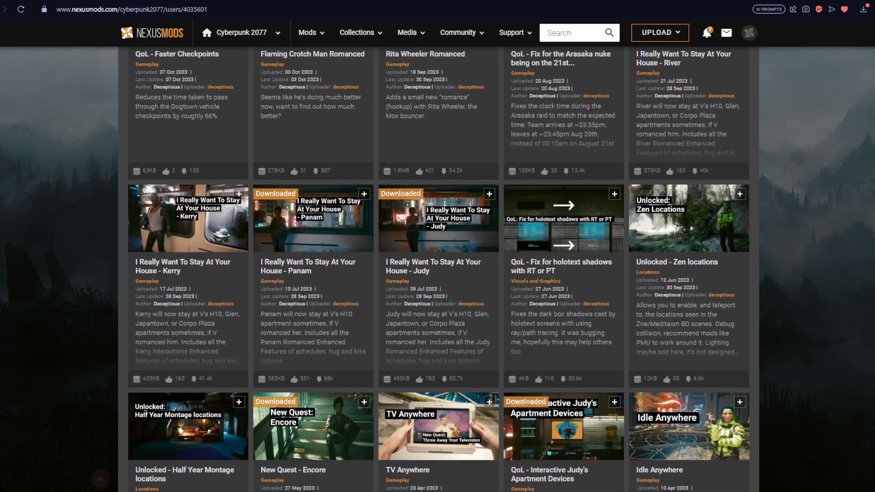
scroll("down", 3)
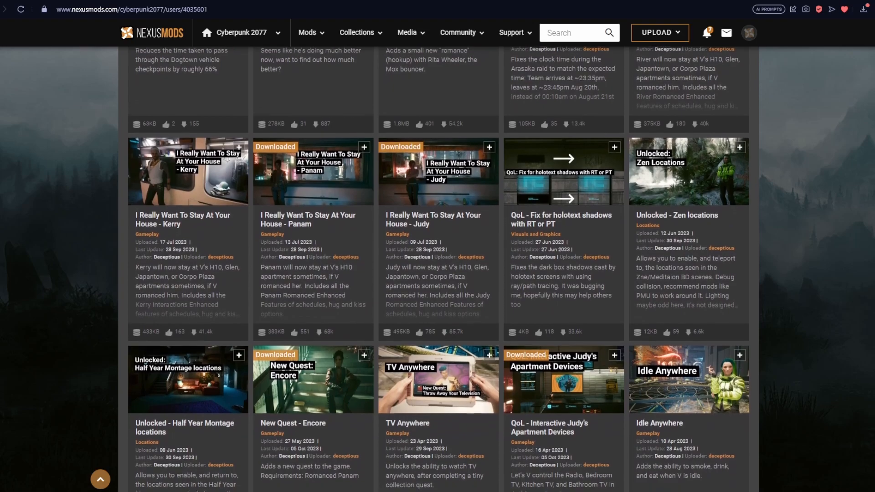
scroll("down", 3)
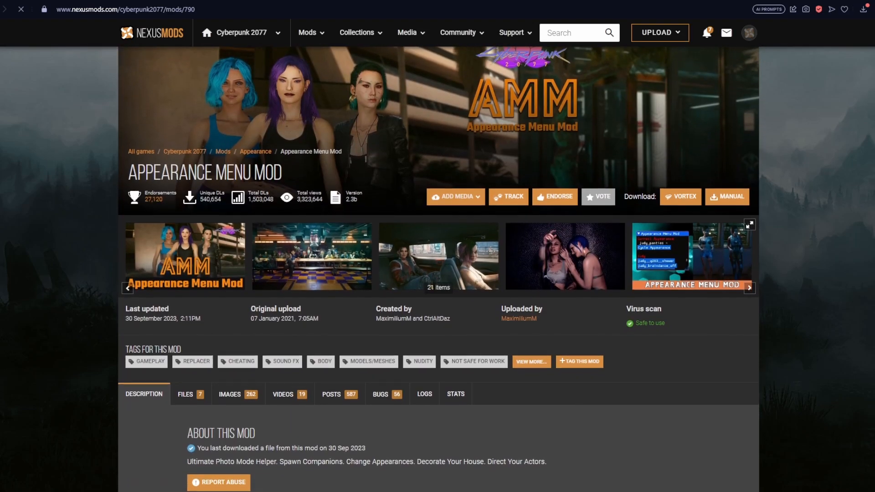
scroll("down", 3)
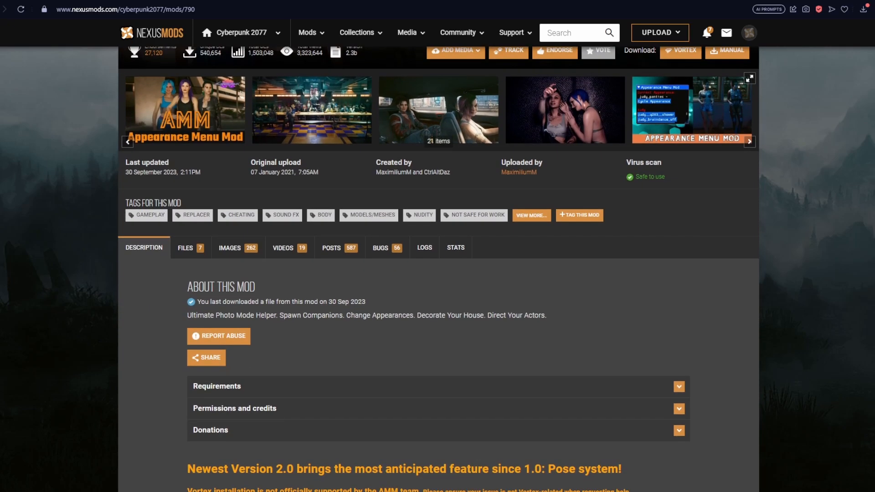
scroll("down", 3)
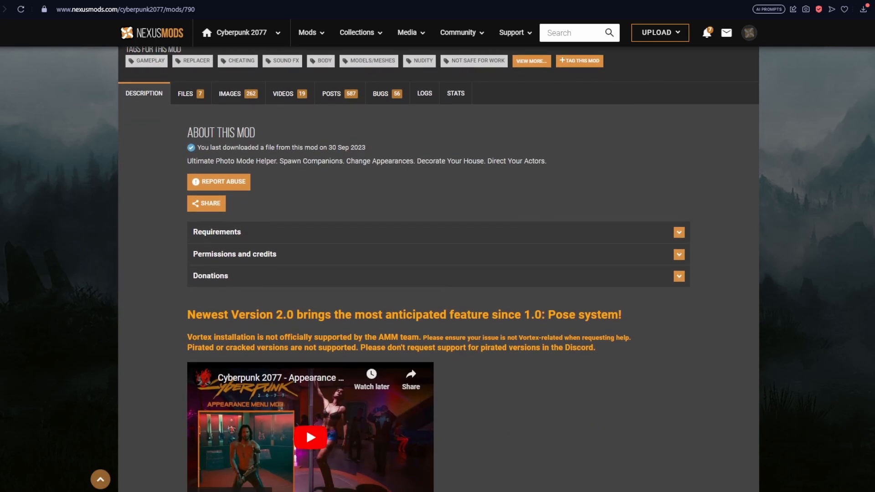
scroll("down", 3)
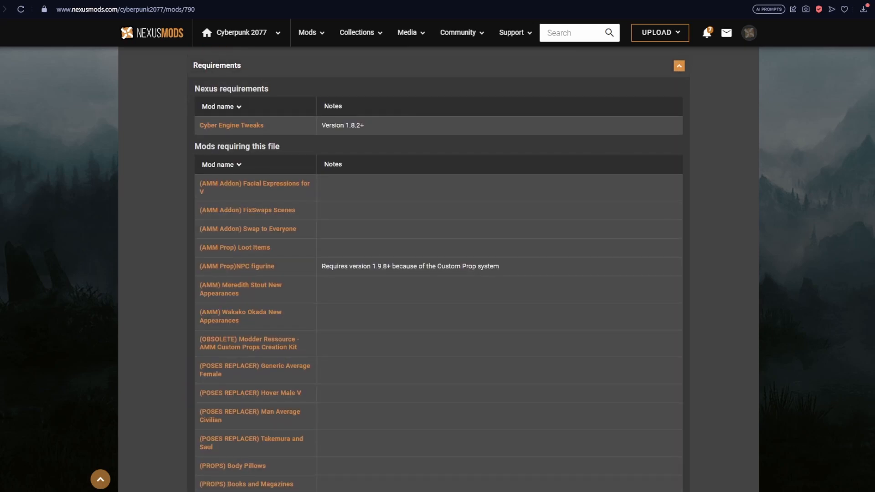
left_click(679, 65)
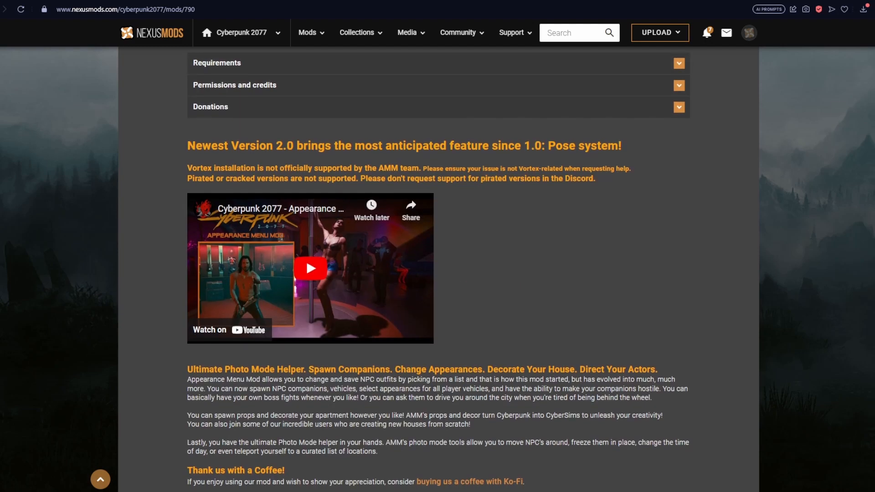
scroll("down", 3)
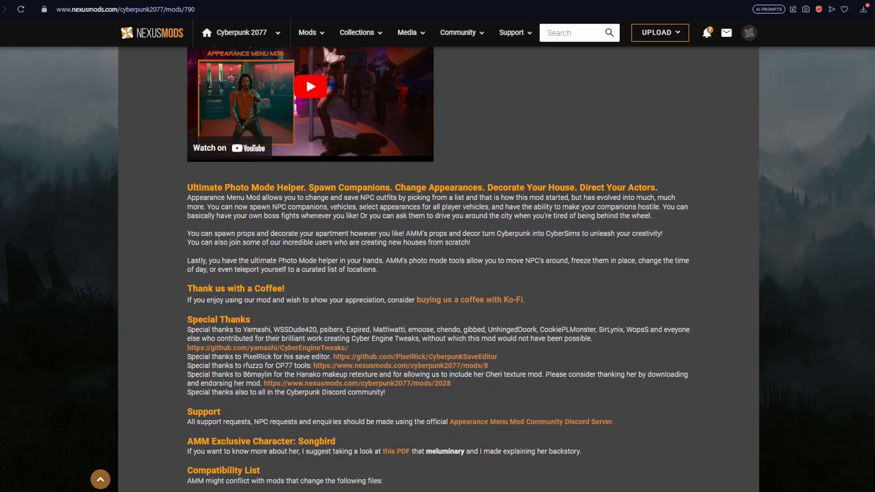
scroll("down", 3)
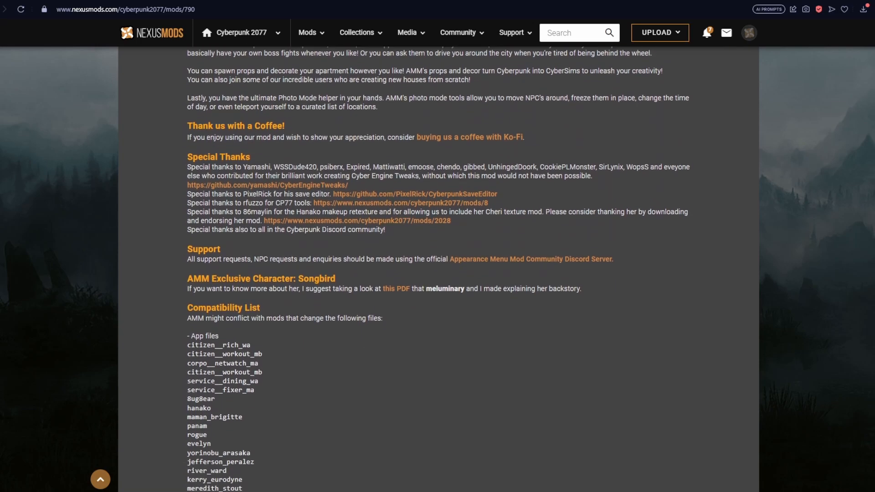
scroll("down", 3)
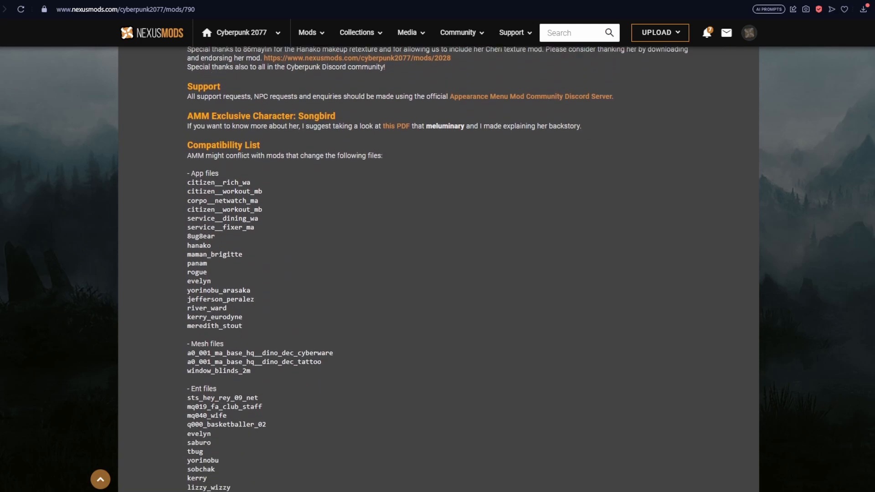
scroll("down", 3)
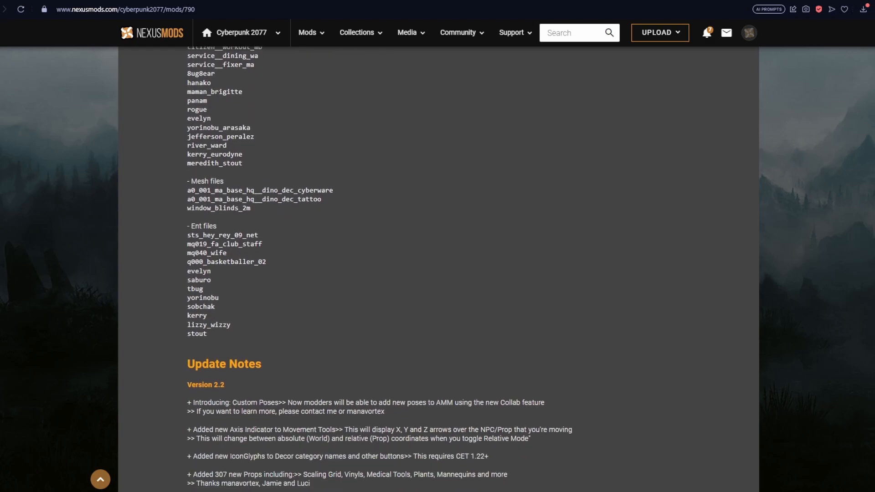
scroll("down", 3)
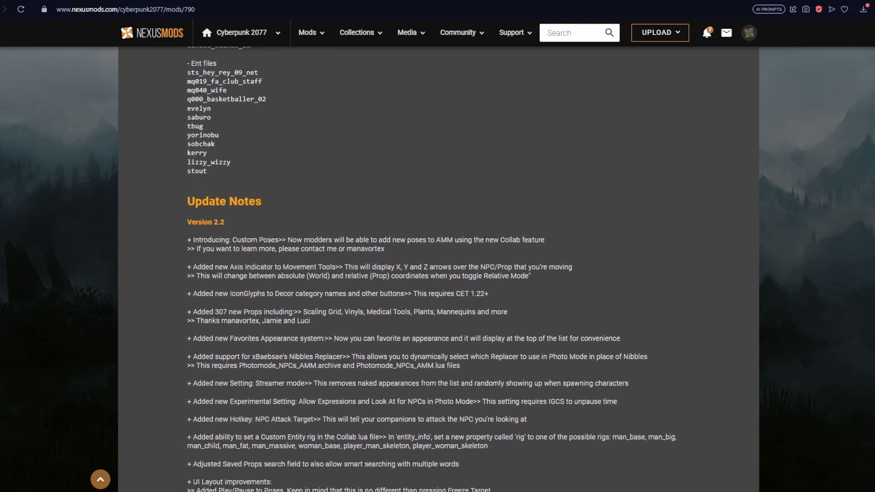
scroll("down", 3)
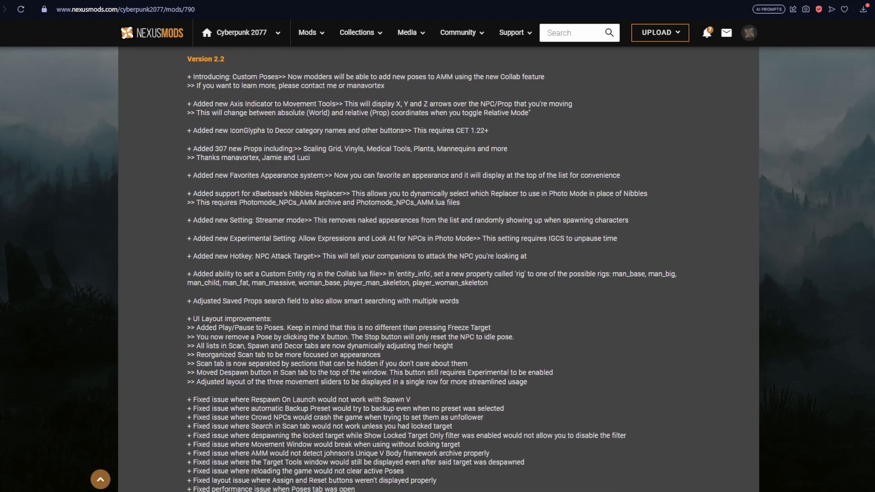
scroll("down", 3)
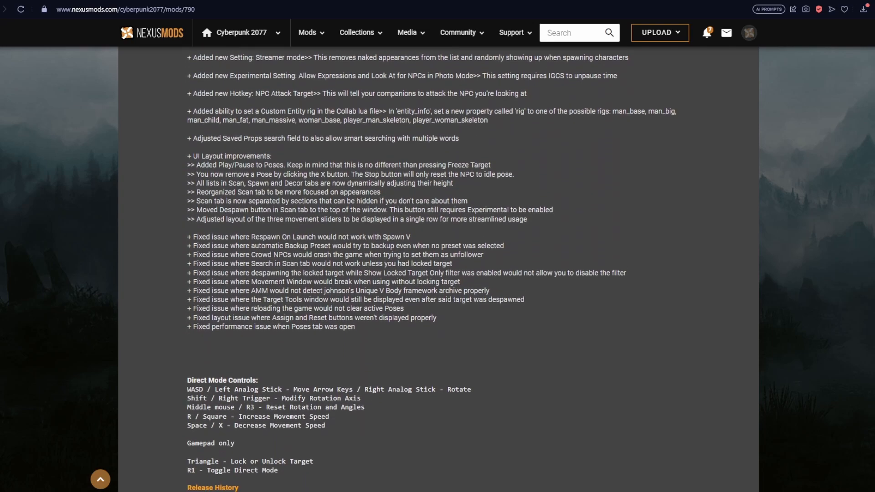
scroll("down", 3)
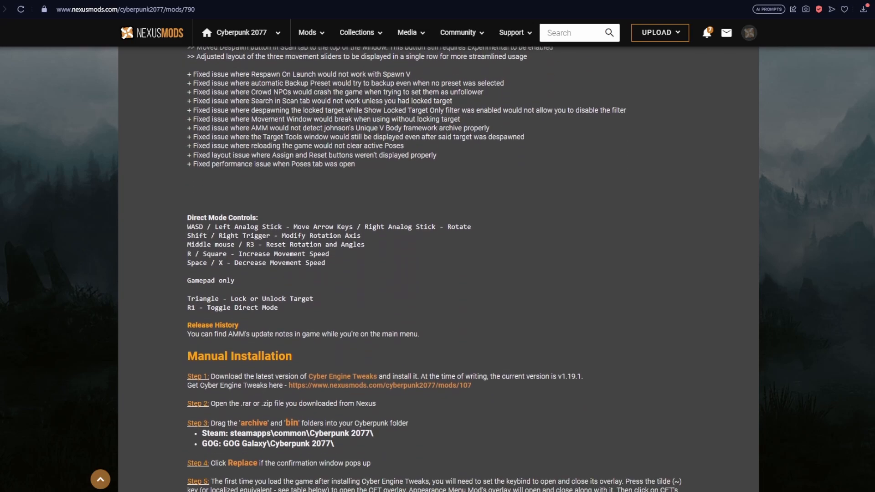
scroll("down", 3)
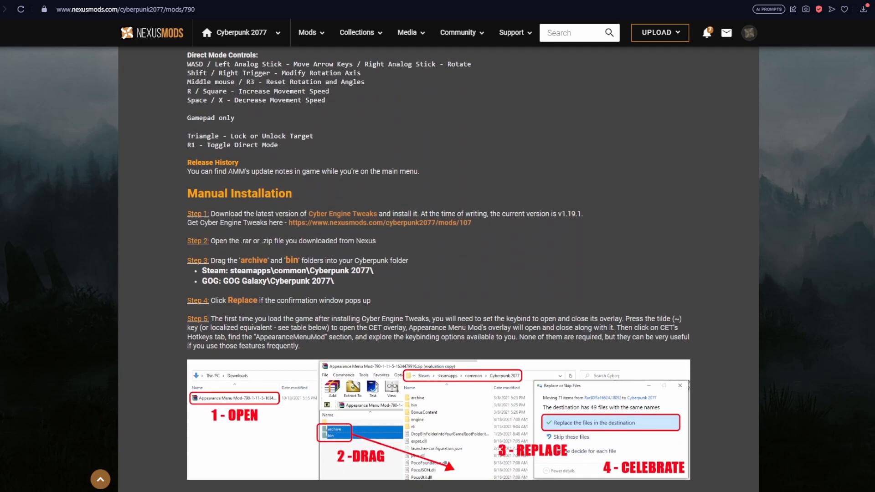
scroll("down", 3)
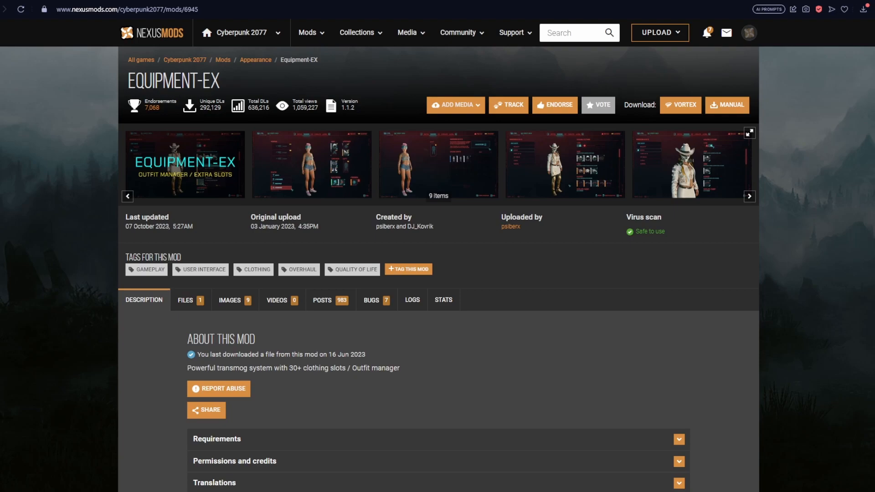
Scroll Equipment-EX's description to the Installation and How to Use sections, then open Cyberware-EX
scroll("down", 3)
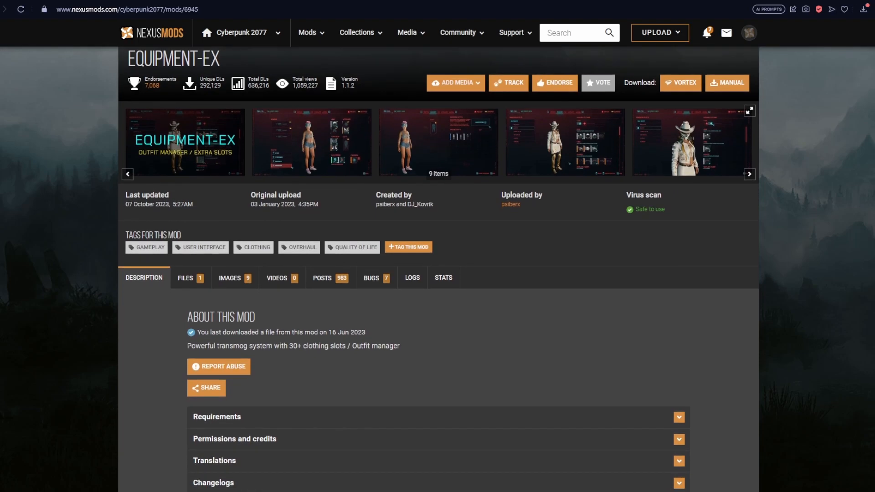
scroll("down", 3)
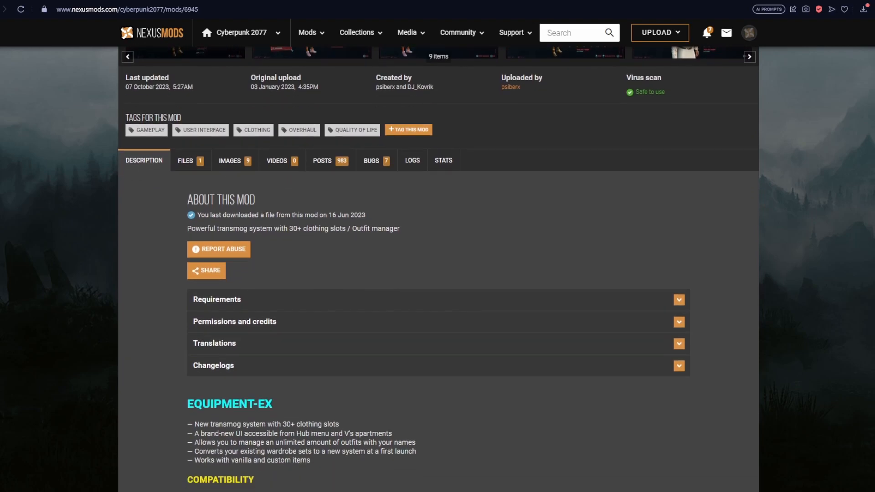
scroll("down", 3)
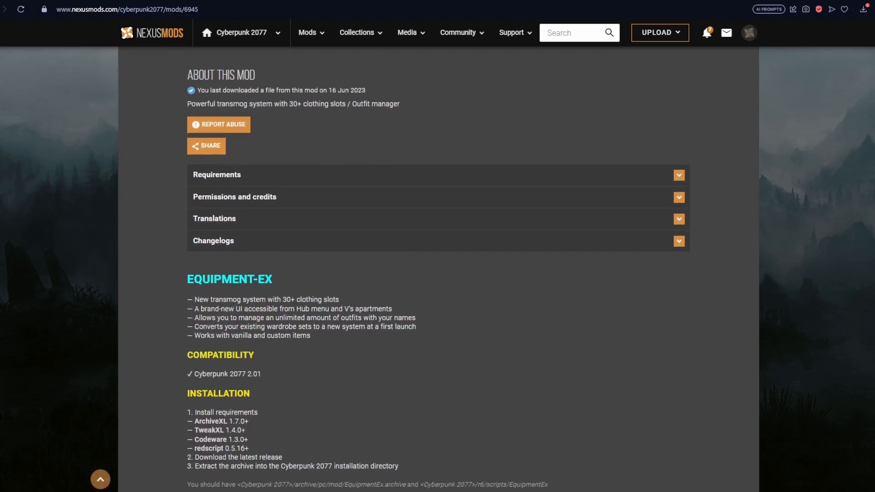
scroll("down", 3)
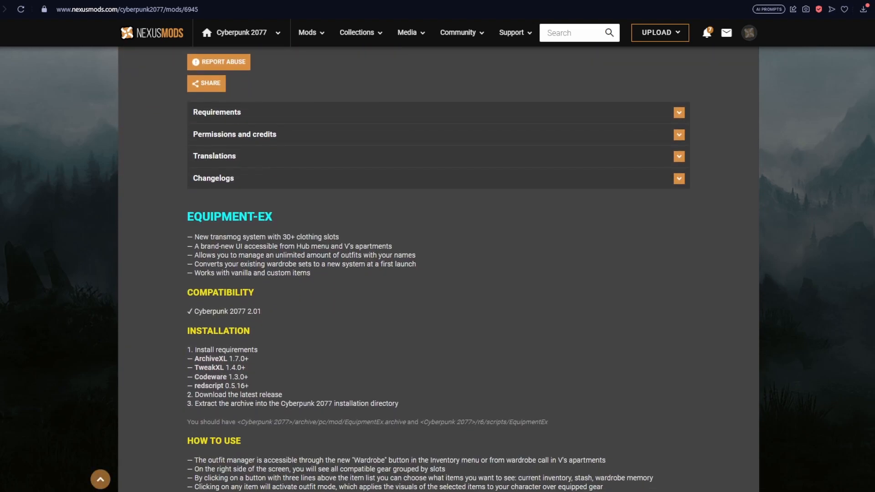
left_click(679, 112)
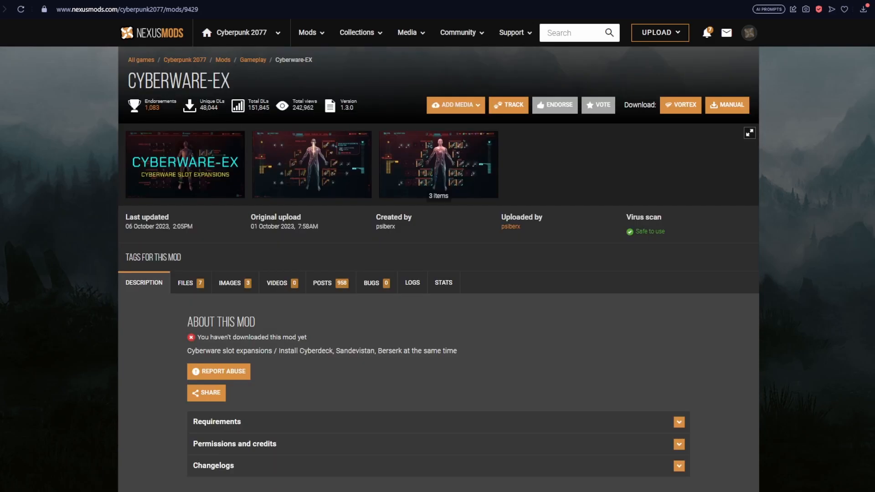
Scroll the Cyberware-EX page and expand, collapse and re-expand its Requirements list
scroll("down", 3)
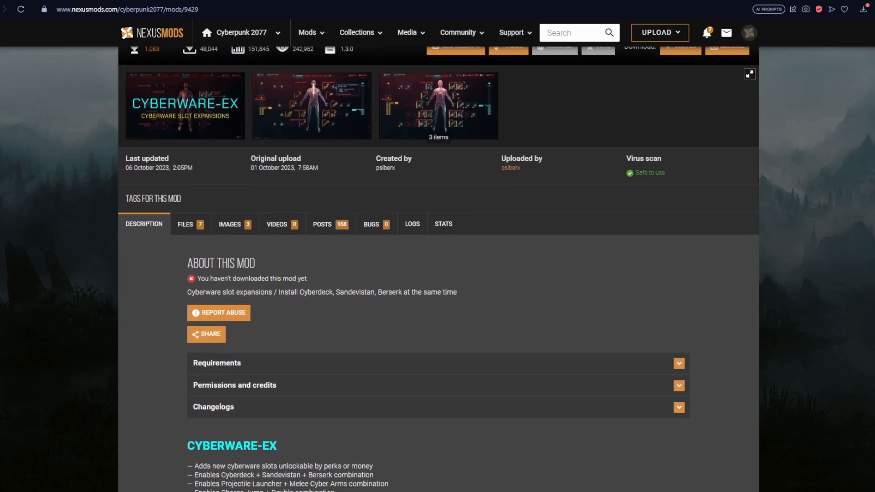
scroll("down", 3)
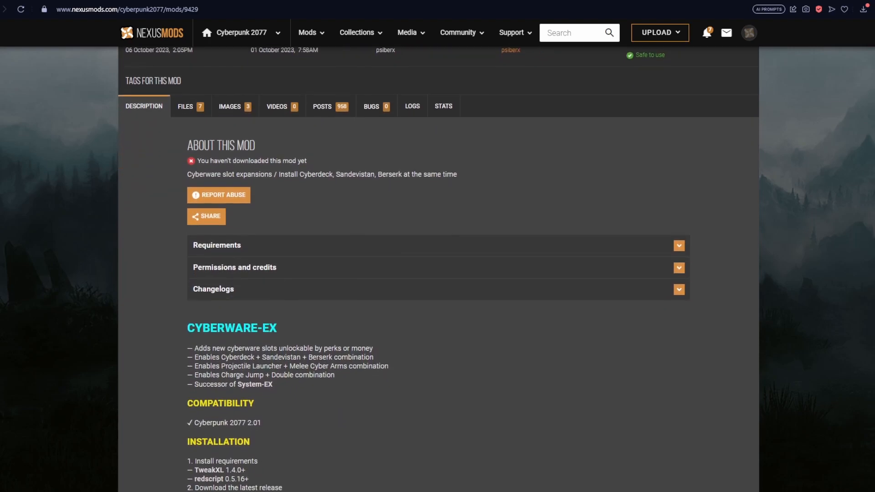
scroll("down", 3)
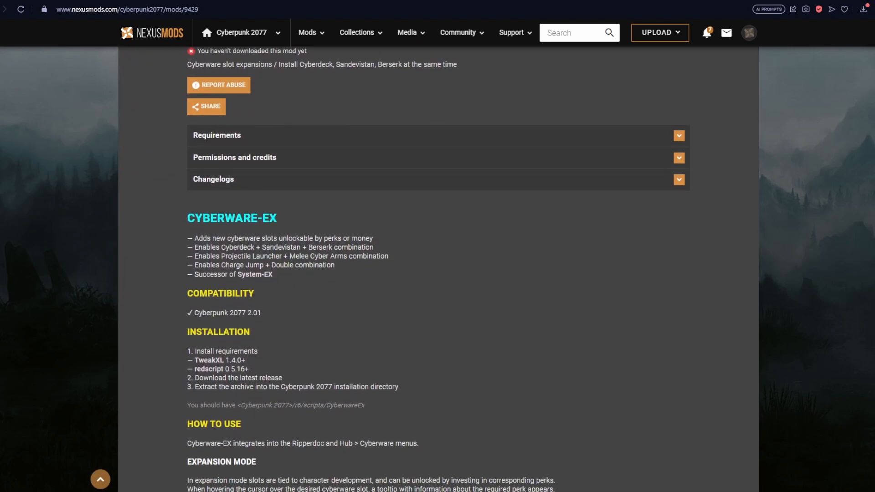
left_click(679, 136)
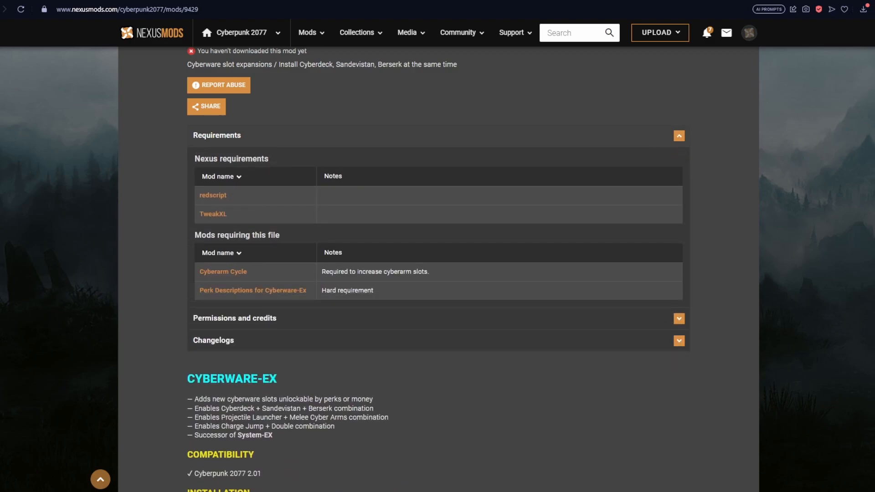
left_click(679, 136)
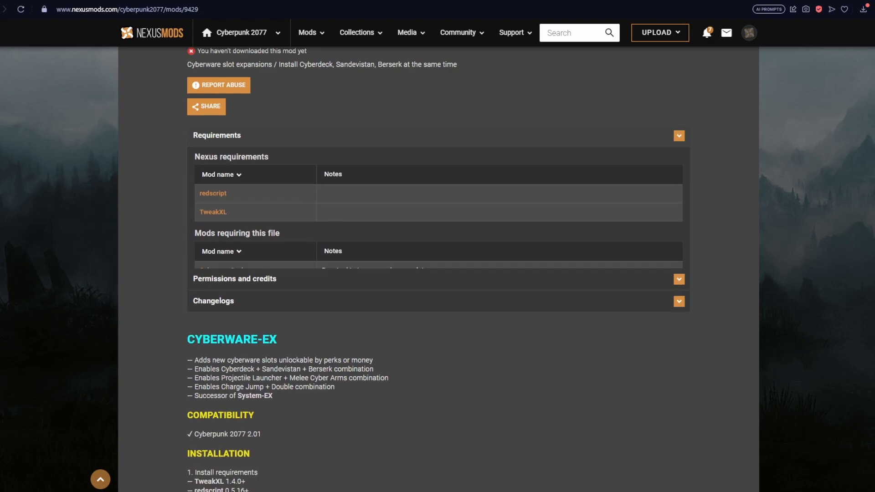
left_click(679, 136)
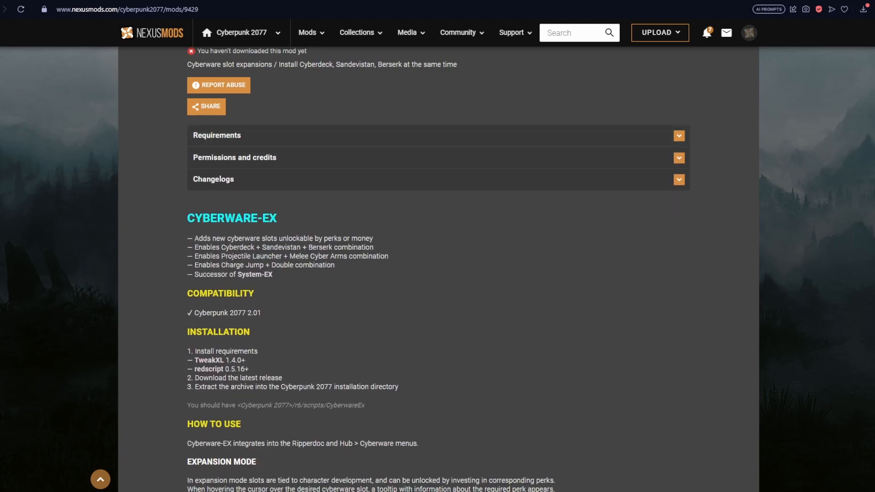
Scroll through Cyberware-EX's usage modes, configuration notes and Console Commands section
scroll("down", 3)
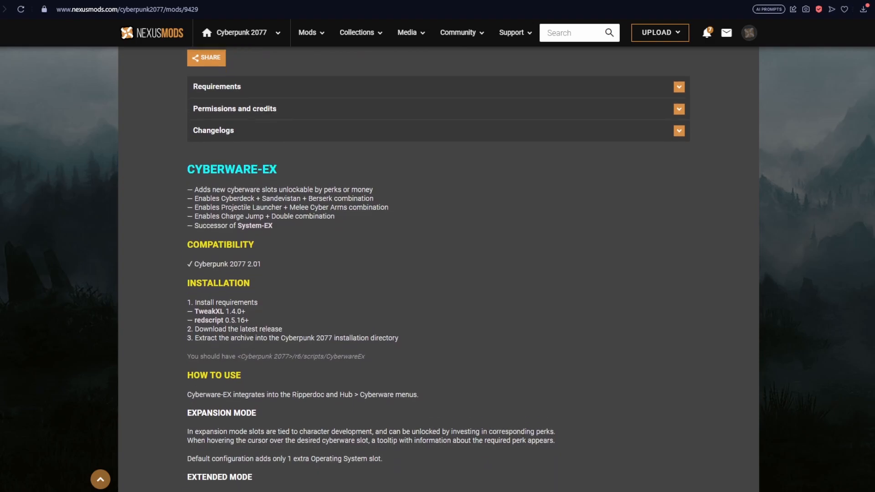
scroll("down", 3)
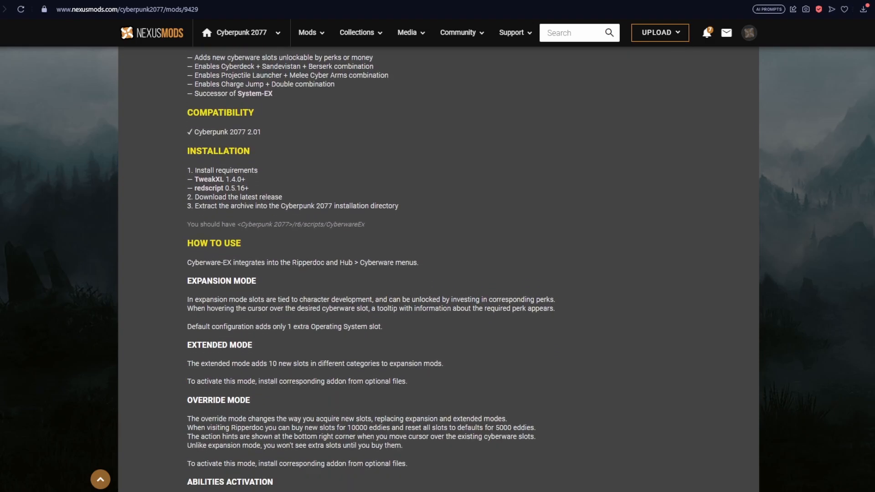
scroll("down", 3)
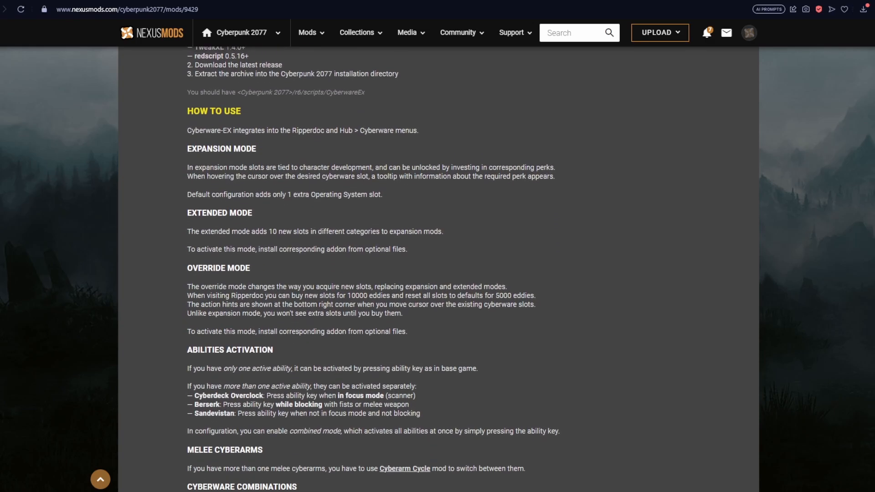
scroll("down", 3)
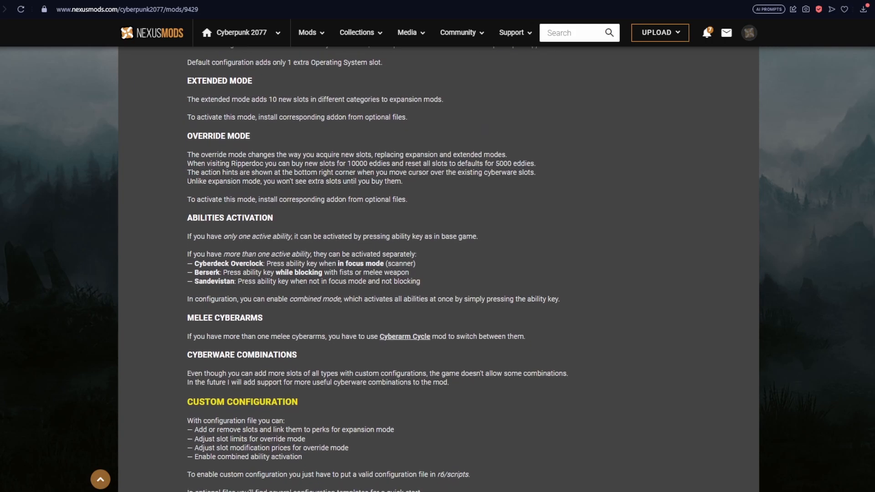
scroll("down", 3)
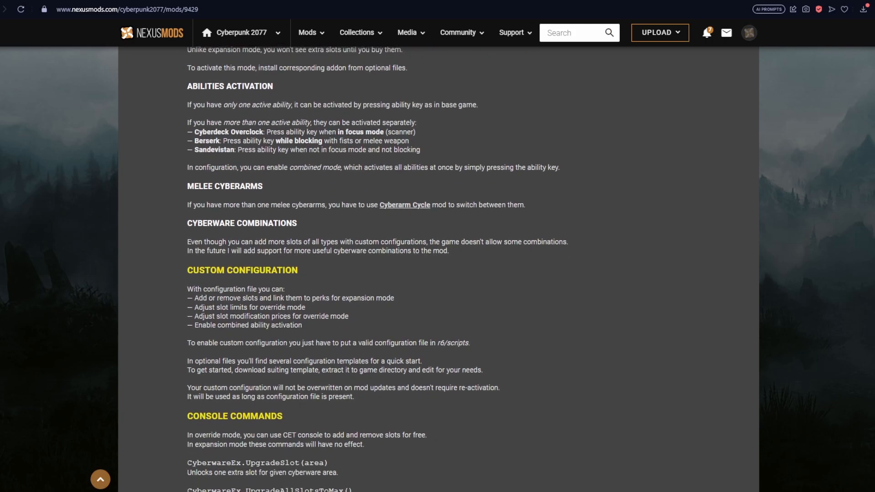
scroll("down", 3)
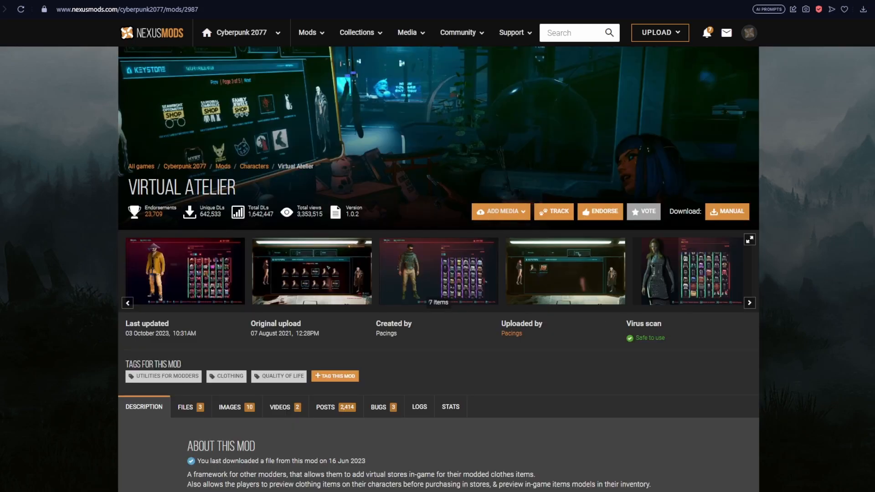
Scroll the Virtual Atelier page down to its About This Mod description
scroll("down", 3)
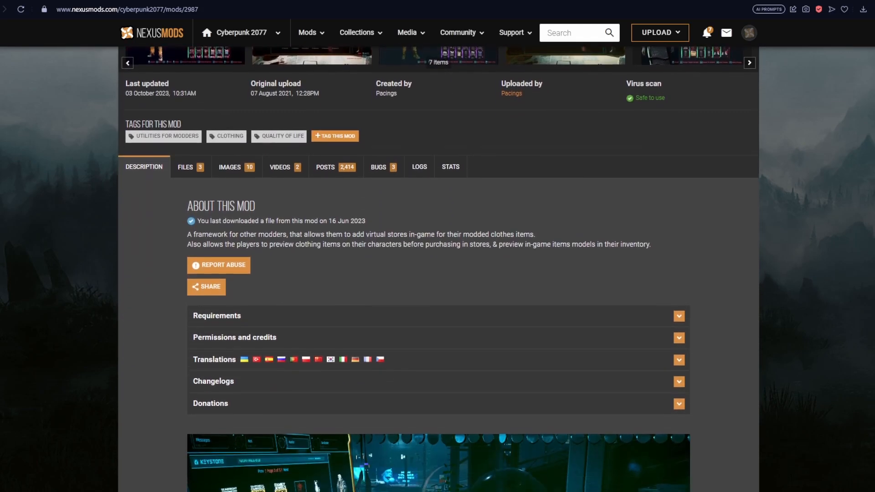
scroll("down", 3)
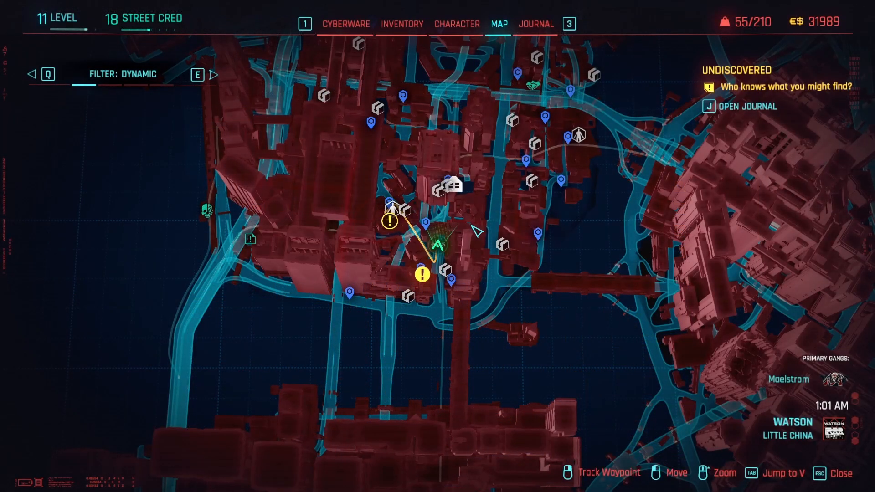
Leave the map and drive through Little China toward the undiscovered location marker
key("Escape")
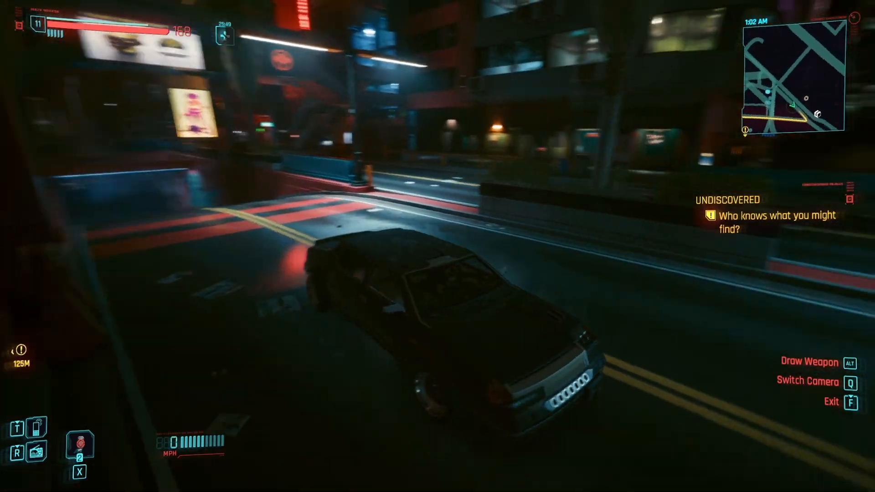
key("w")
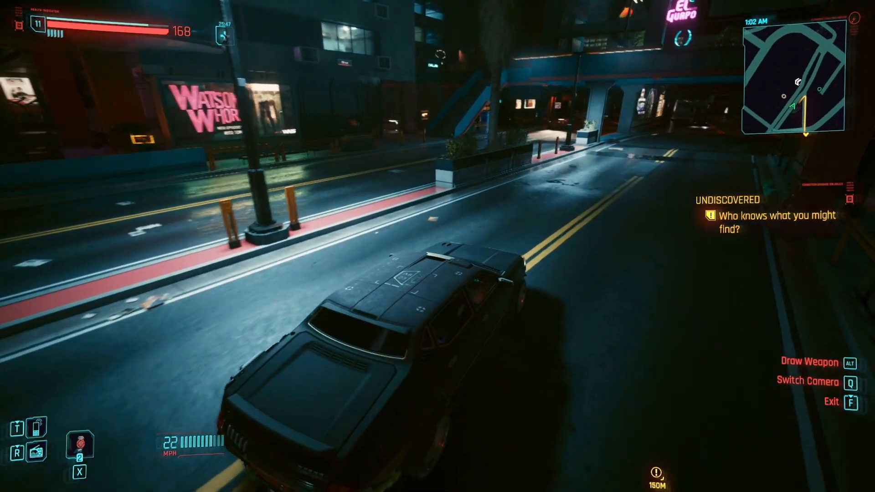
key("w")
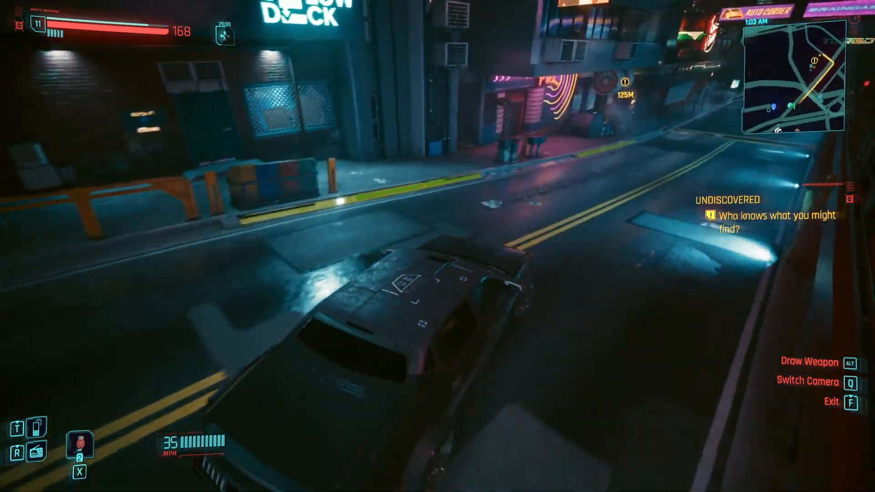
key("w")
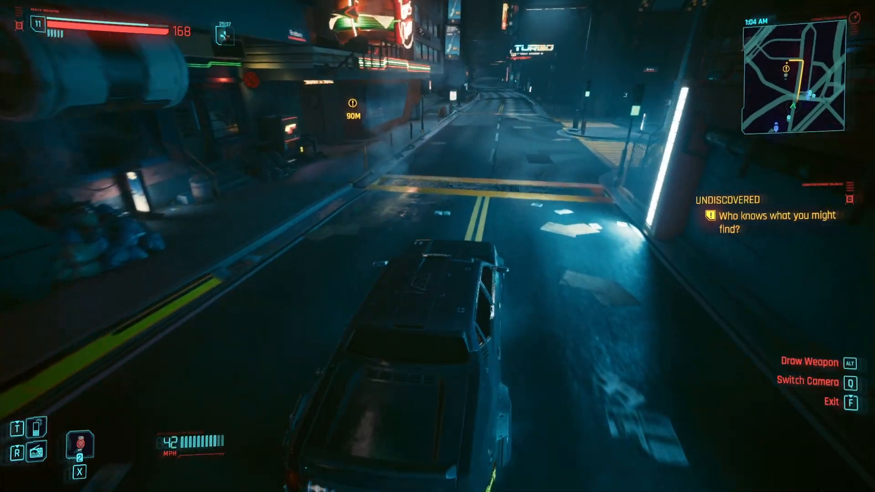
key("w")
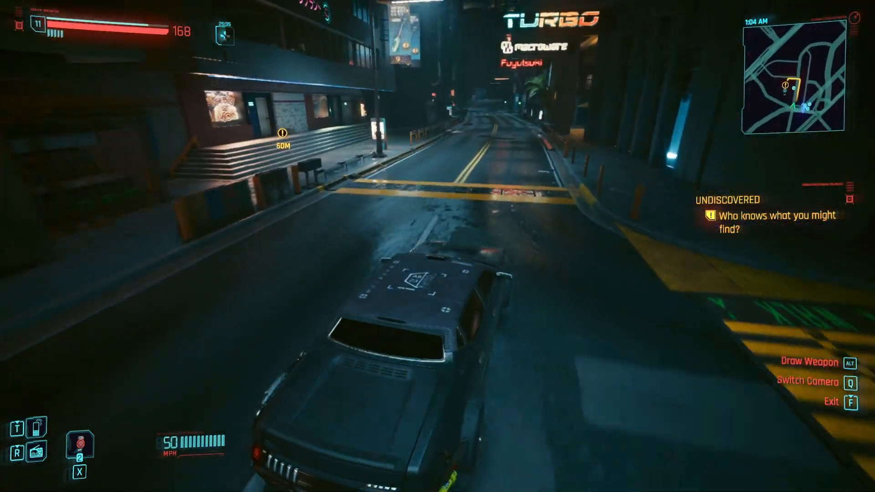
key("w")
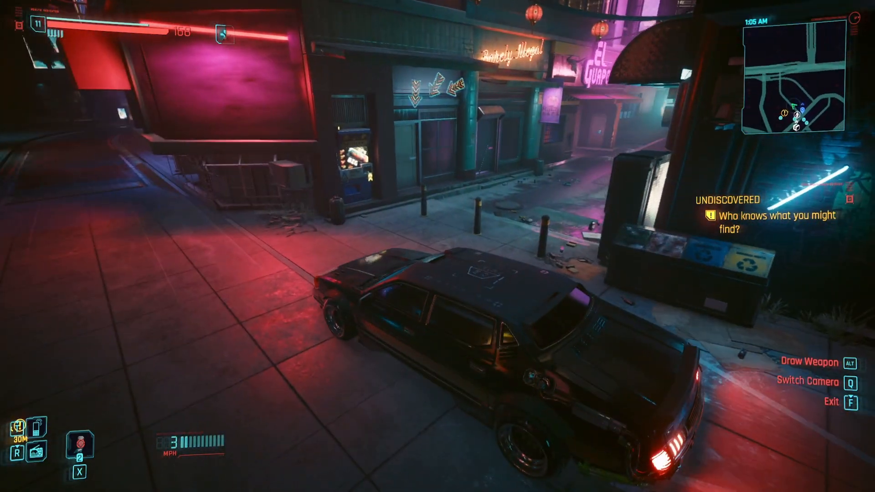
Get out of the stopped car and continue toward the marker on foot
key("q")
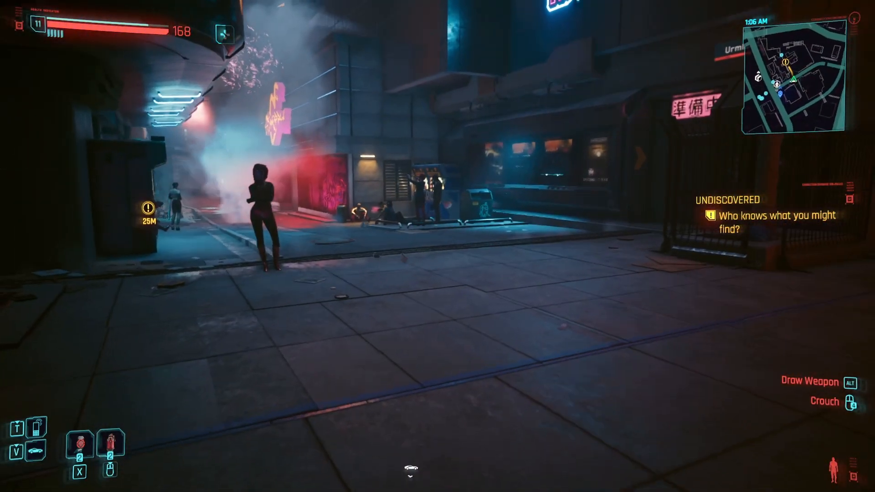
key("w")
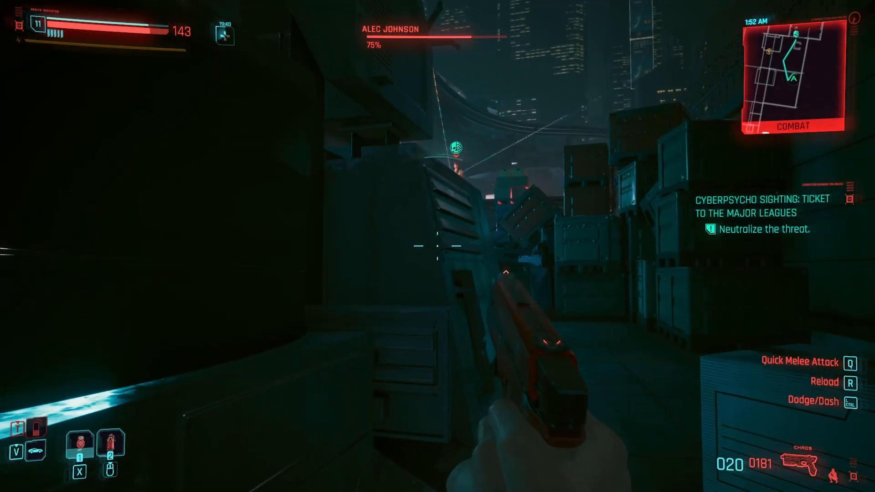
Shoot the cyberpsycho Alec Johnson with the pistol, bringing its health down to 71%
left_click(437, 245)
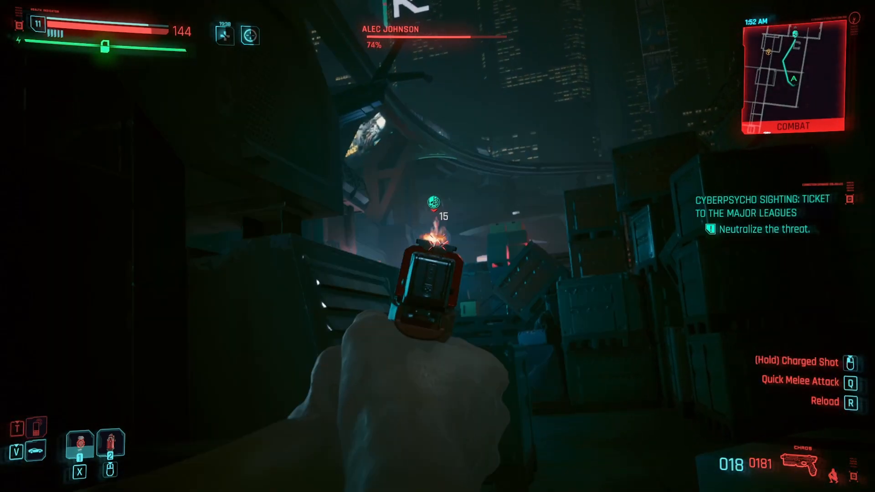
left_click(437, 246)
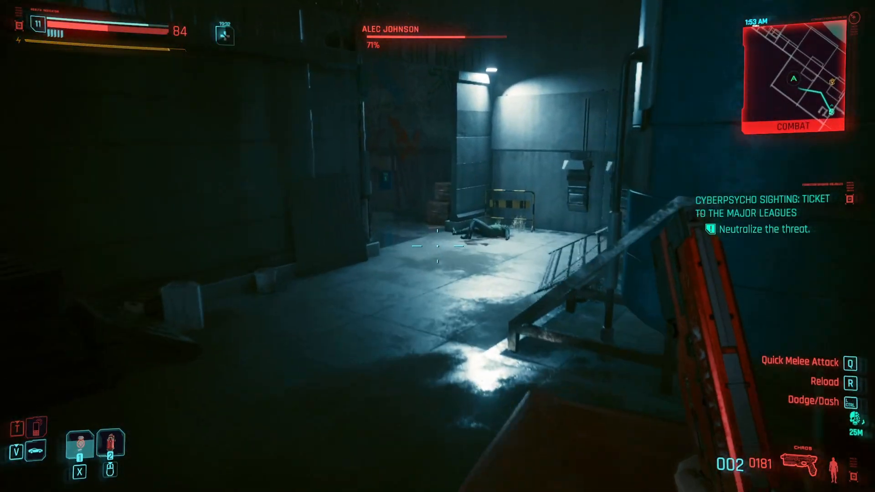
mouse_move(437, 246)
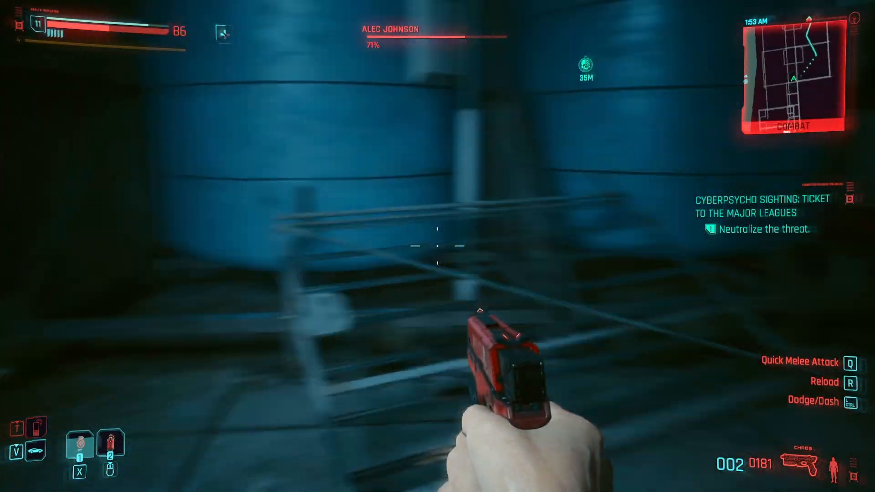